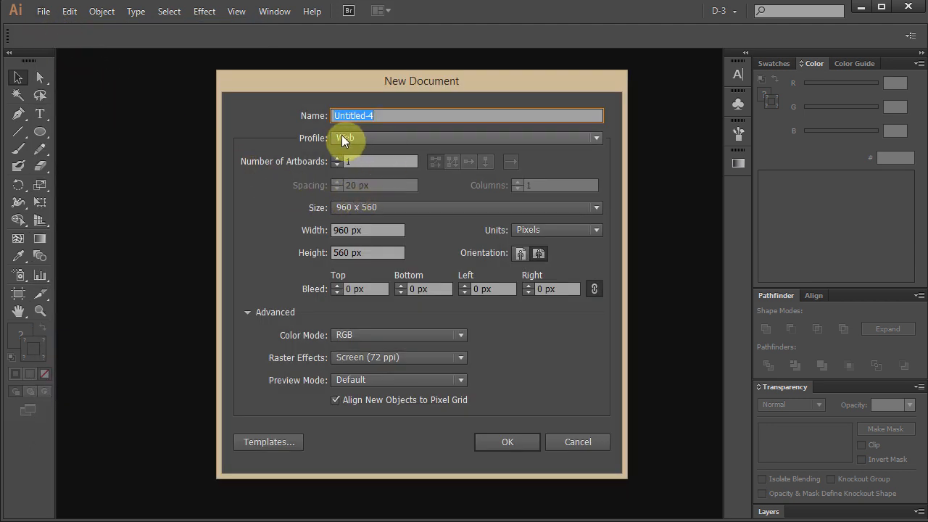
Create a 960×560 px document with default white fill, black stroke, and stroke active.
{"action": "left_click", "coordinate": [507, 441]}
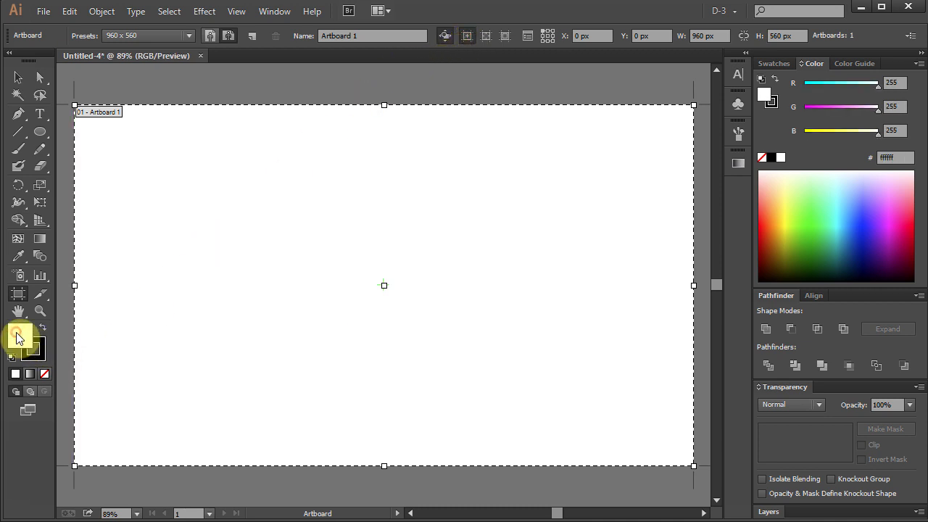
{"action": "mouse_move", "coordinate": [40, 355]}
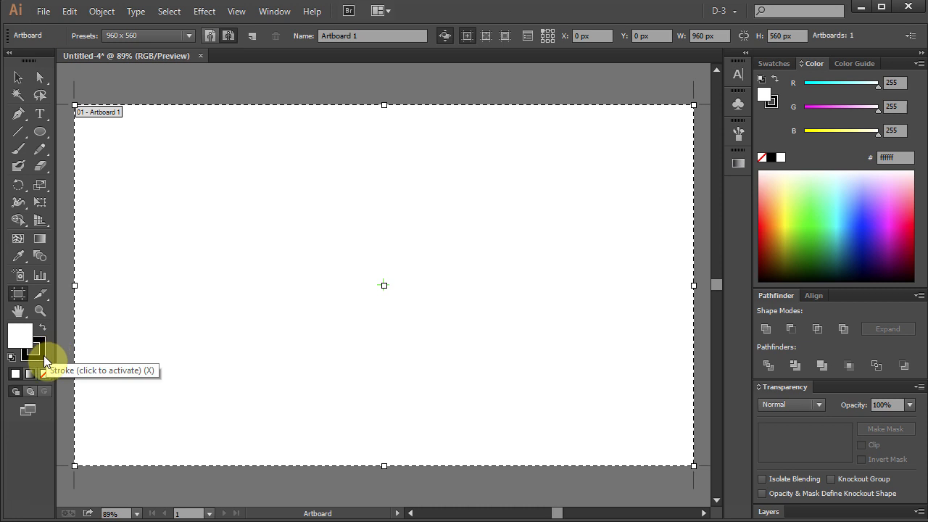
{"action": "left_click", "coordinate": [34, 350]}
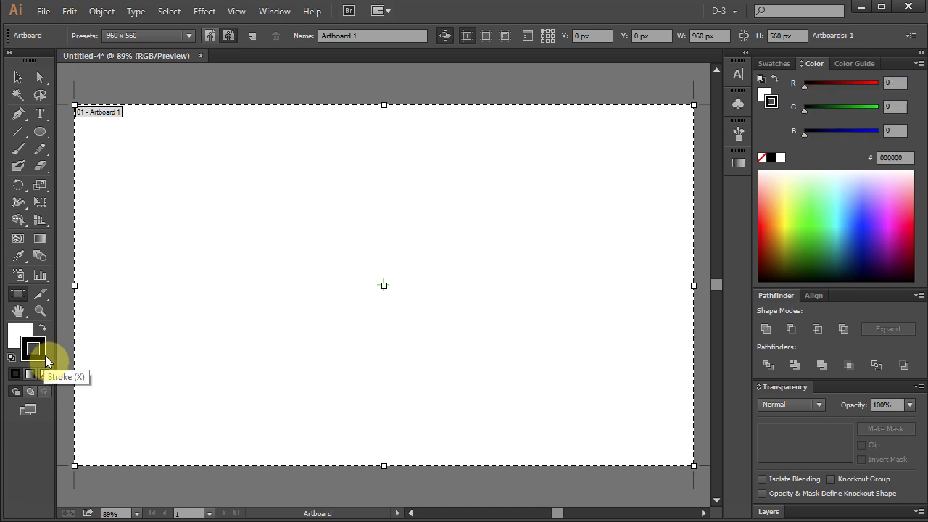
Draw a perfect circle outward from the artboard centre with the Ellipse Tool.
{"action": "left_click", "coordinate": [40, 132]}
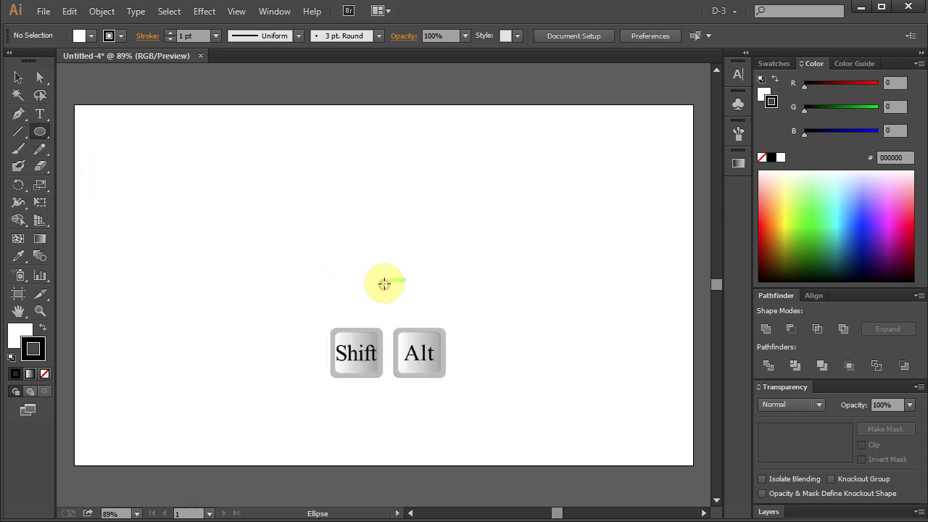
{"action": "left_click_drag", "start_coordinate": [383, 284], "coordinate": [419, 333]}
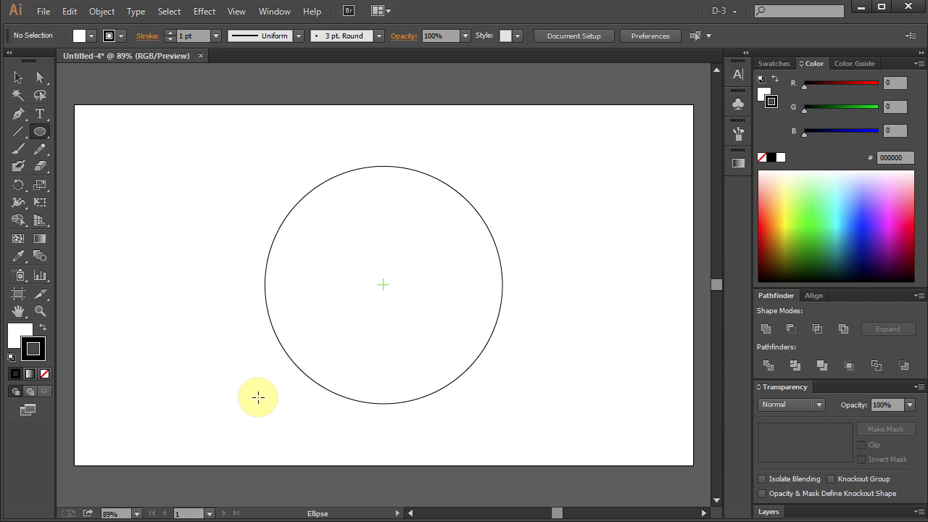
Type a capital S at 7 in font size left of the circle.
{"action": "left_click", "coordinate": [40, 113]}
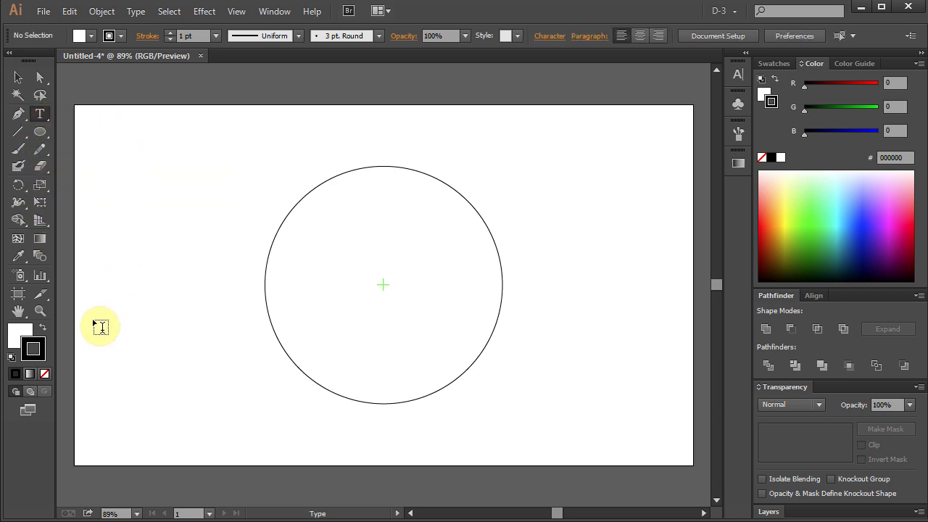
{"action": "left_click", "coordinate": [40, 114]}
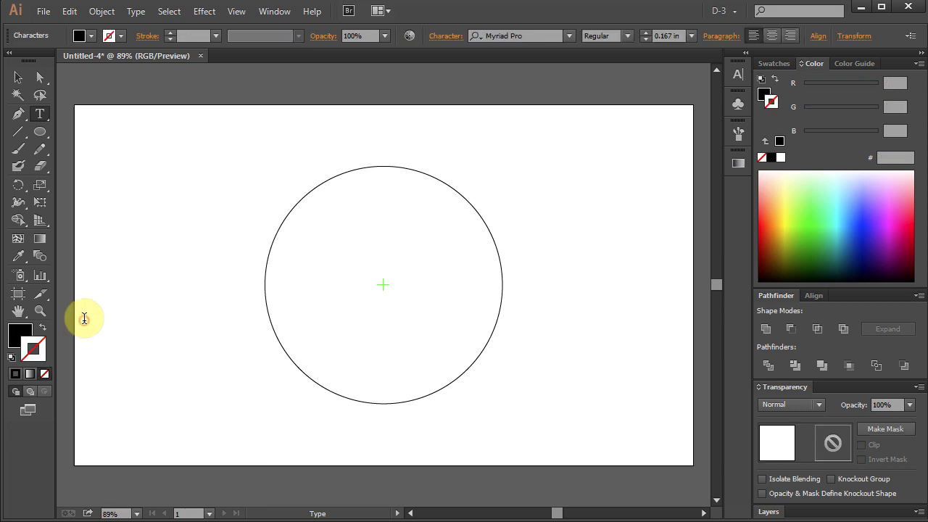
{"action": "mouse_move", "coordinate": [89, 304]}
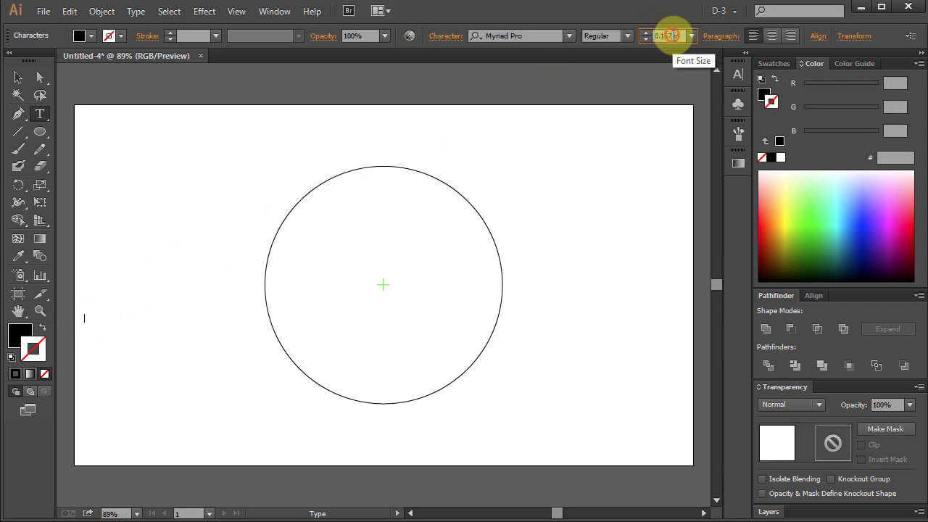
{"action": "left_click", "coordinate": [665, 36]}
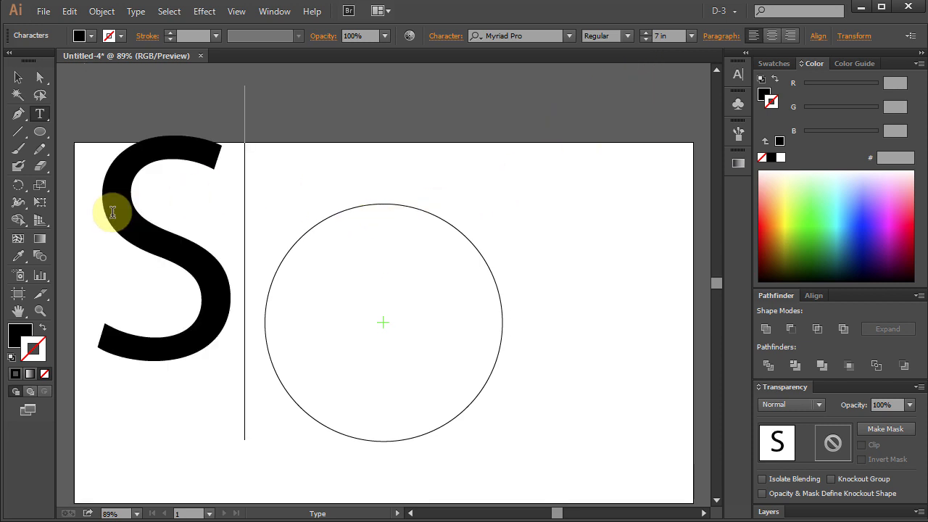
{"action": "mouse_move", "coordinate": [95, 164]}
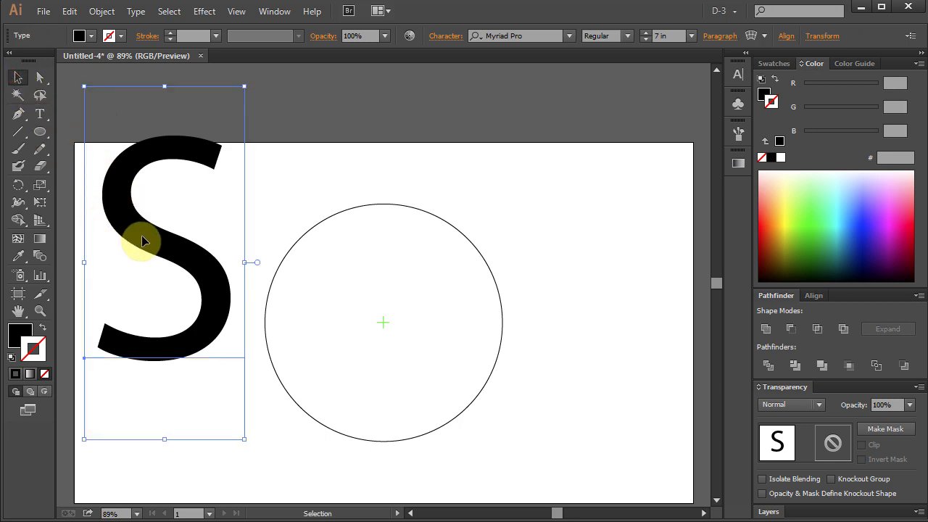
Move the S over the circle and scale it to about 9 in, overflowing the edges.
{"action": "left_click_drag", "start_coordinate": [143, 240], "coordinate": [363, 316]}
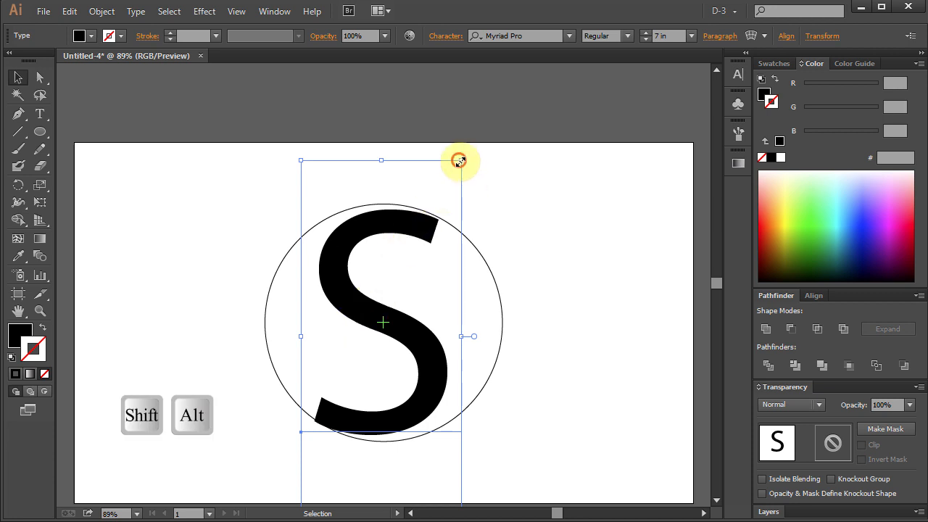
{"action": "left_click_drag", "start_coordinate": [460, 160], "coordinate": [483, 148]}
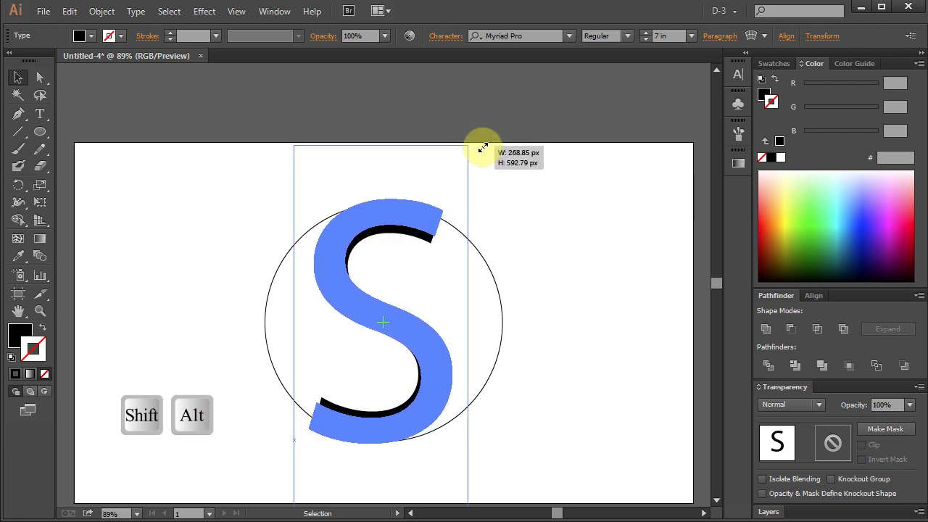
{"action": "left_click_drag", "start_coordinate": [482, 148], "coordinate": [530, 120]}
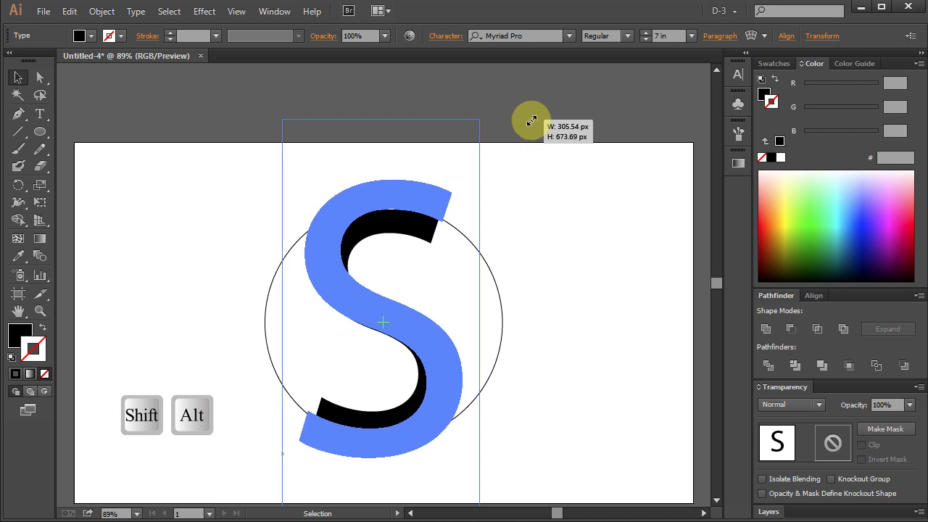
{"action": "left_click_drag", "start_coordinate": [532, 120], "coordinate": [549, 114]}
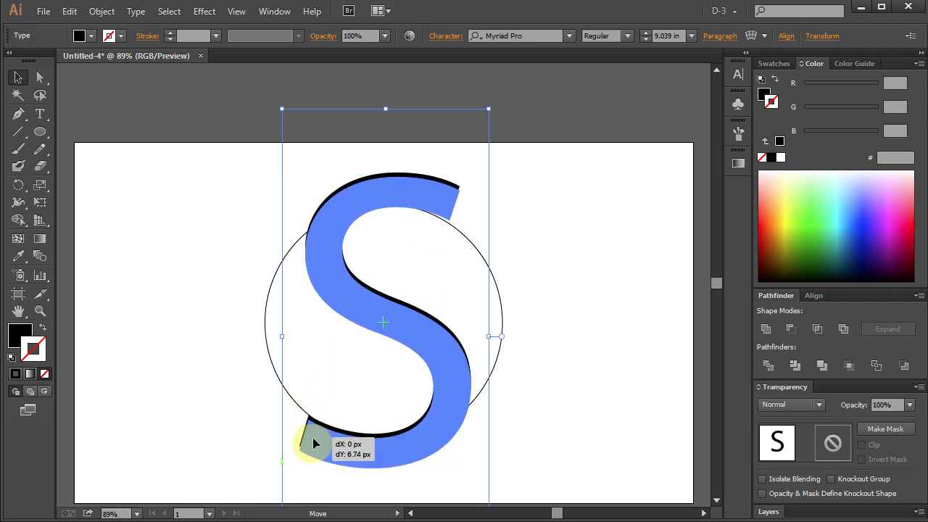
{"action": "left_click_drag", "start_coordinate": [315, 442], "coordinate": [315, 440]}
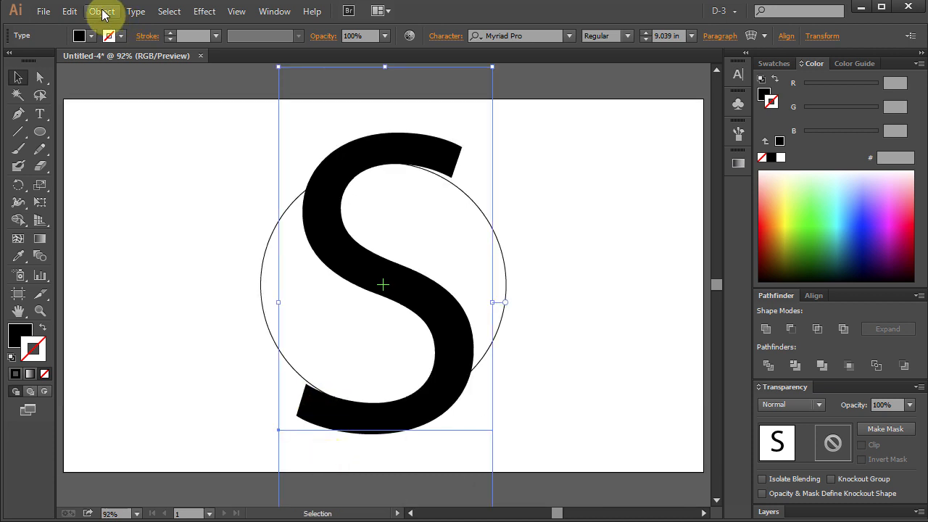
Expand the S text with Object > Expand, keeping Object and Fill checked.
{"action": "left_click", "coordinate": [102, 11]}
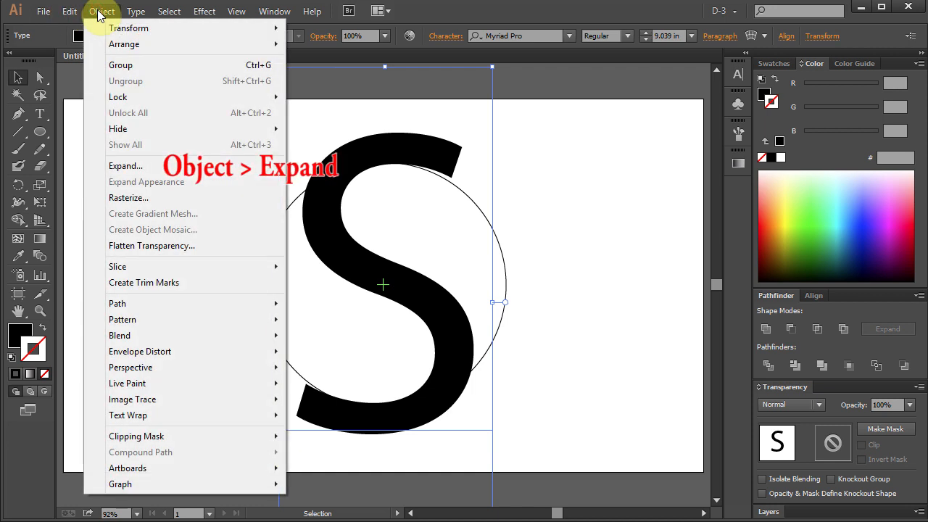
{"action": "mouse_move", "coordinate": [126, 166]}
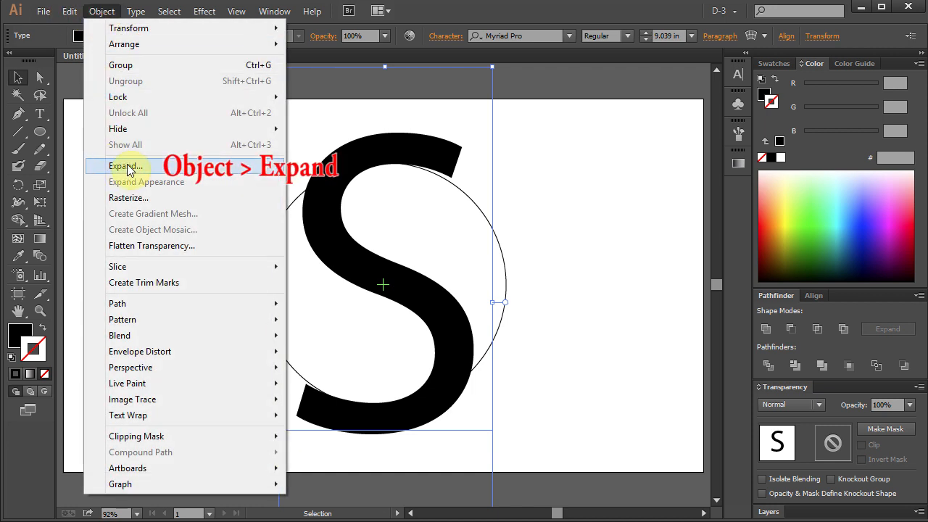
{"action": "left_click", "coordinate": [127, 166]}
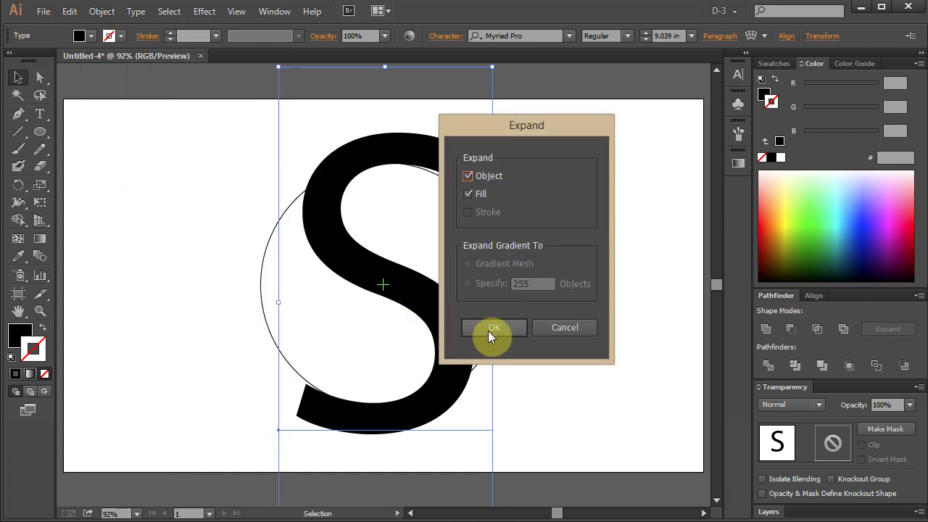
{"action": "left_click", "coordinate": [494, 327]}
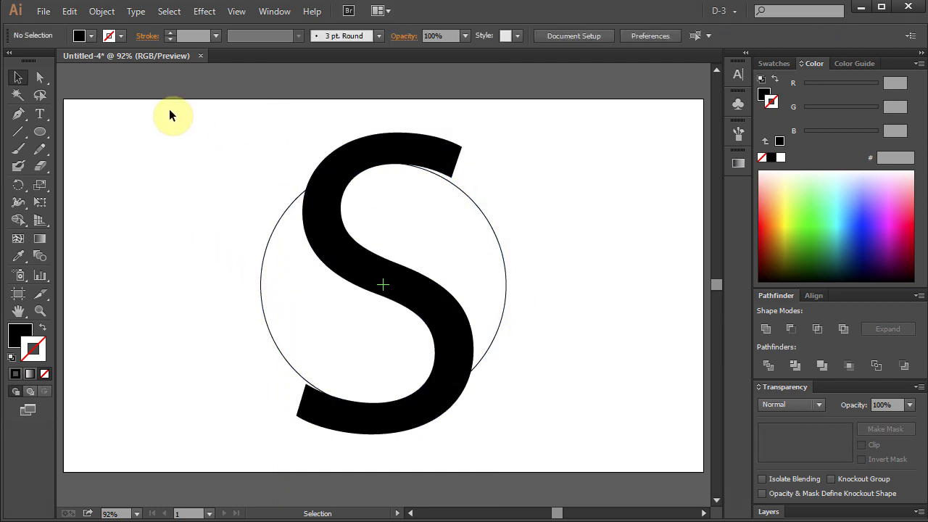
Centre-align the S and circle both ways, then subtract the S using Minus Front.
{"action": "key", "text": "Ctrl+a"}
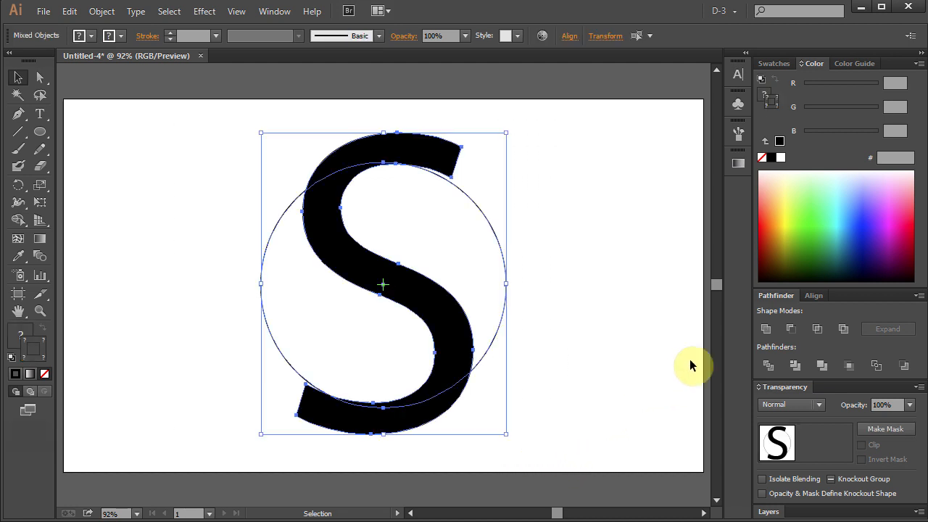
{"action": "left_click", "coordinate": [817, 295]}
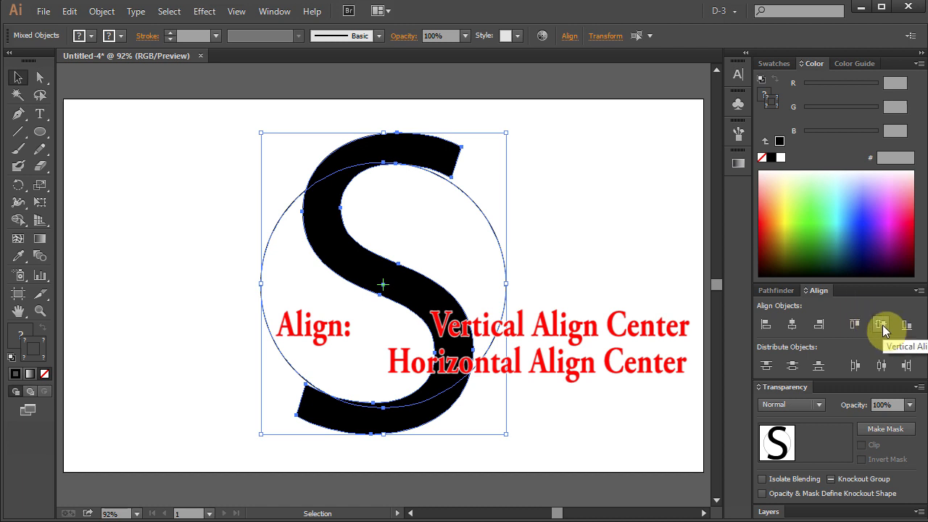
{"action": "left_click", "coordinate": [880, 324]}
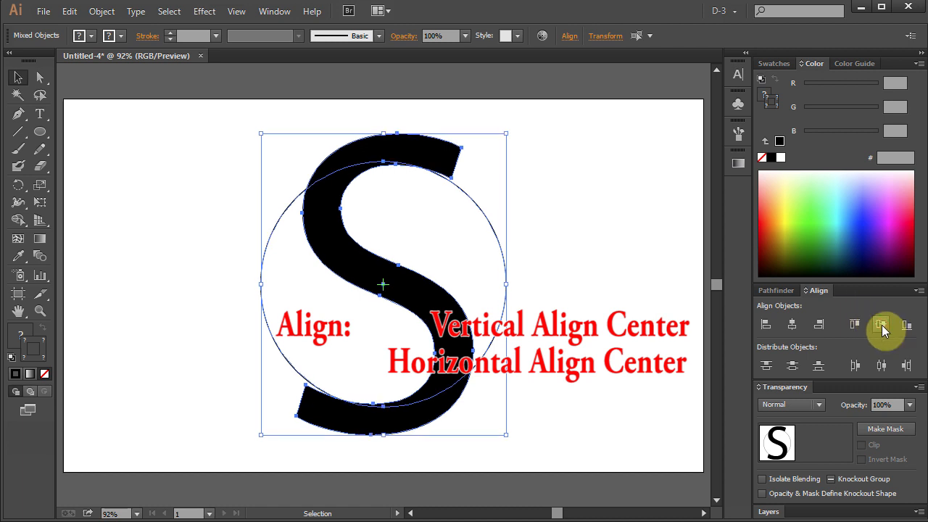
{"action": "mouse_move", "coordinate": [792, 324]}
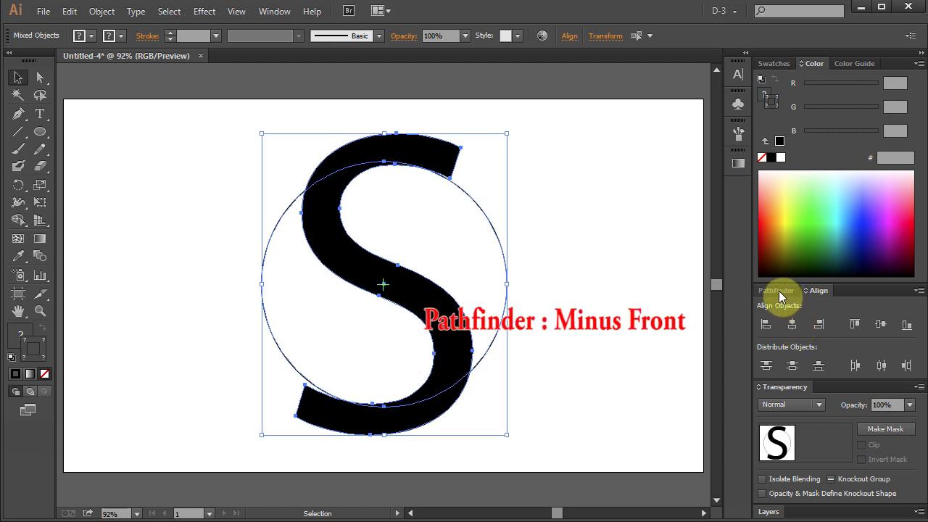
{"action": "left_click", "coordinate": [775, 295]}
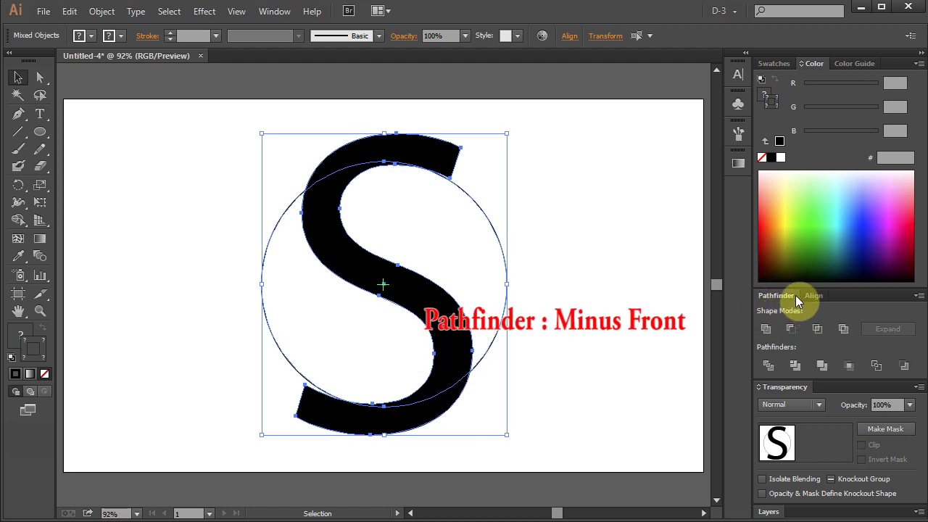
{"action": "mouse_move", "coordinate": [796, 328]}
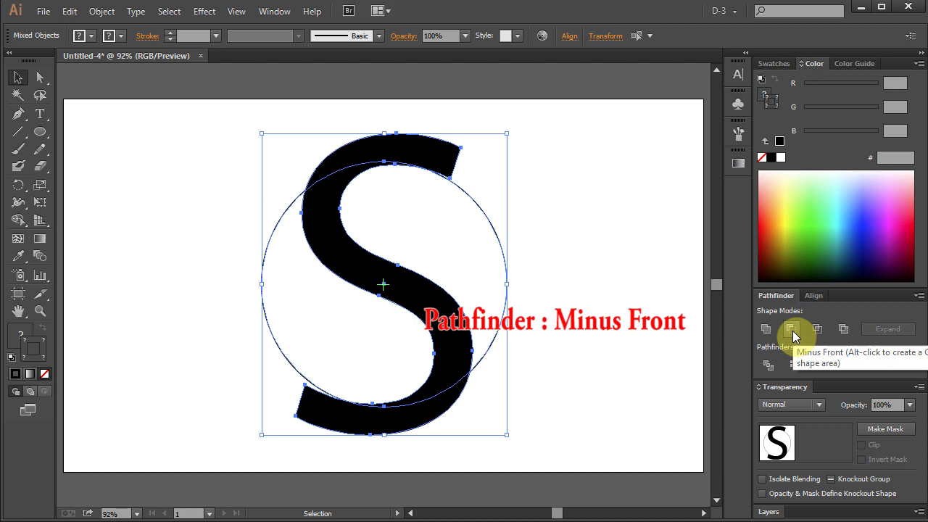
{"action": "left_click", "coordinate": [792, 328]}
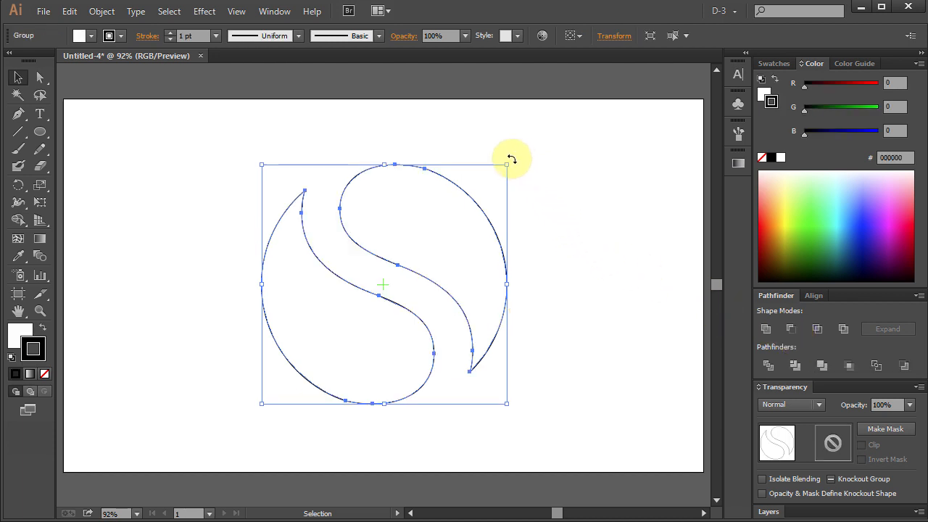
Rotate the split-circle group slightly clockwise from outside its bounding-box corner.
{"action": "left_click_drag", "start_coordinate": [507, 163], "coordinate": [517, 189]}
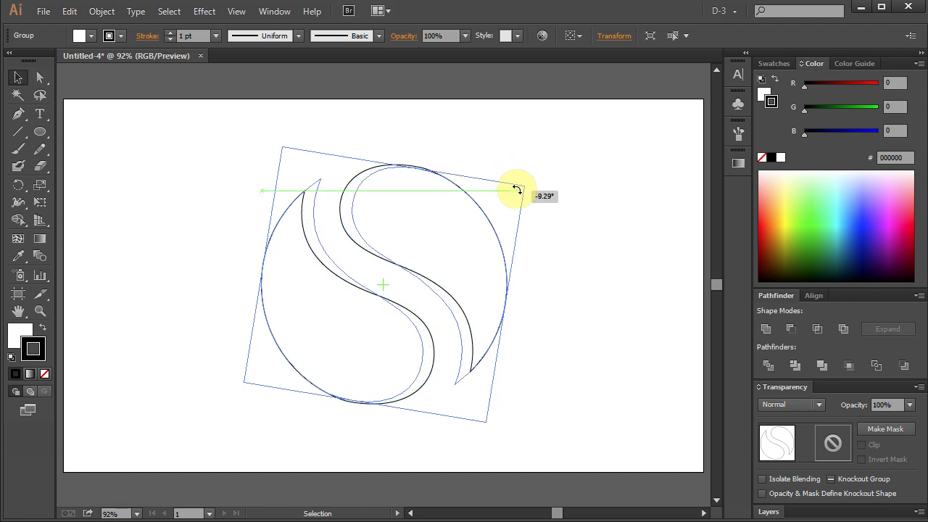
{"action": "left_click_drag", "start_coordinate": [517, 188], "coordinate": [522, 205]}
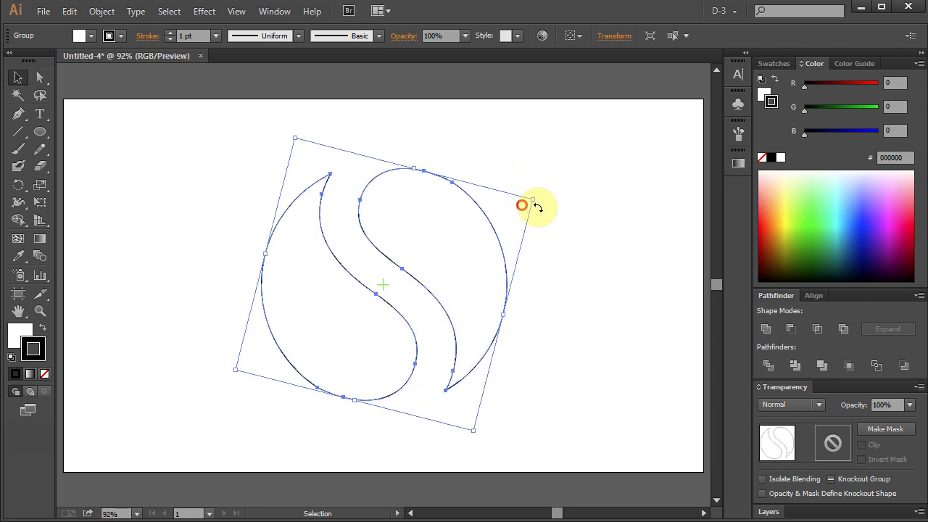
{"action": "mouse_move", "coordinate": [548, 199]}
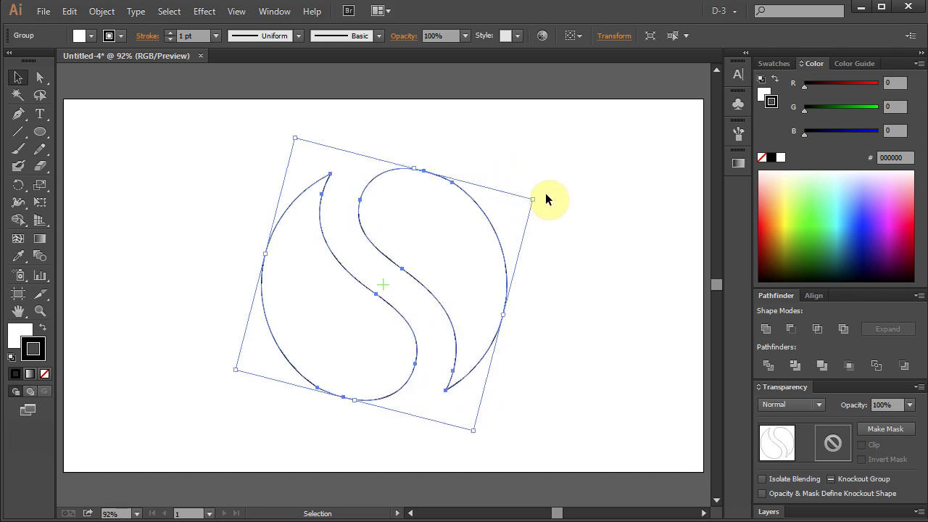
{"action": "left_click_drag", "start_coordinate": [533, 199], "coordinate": [540, 203]}
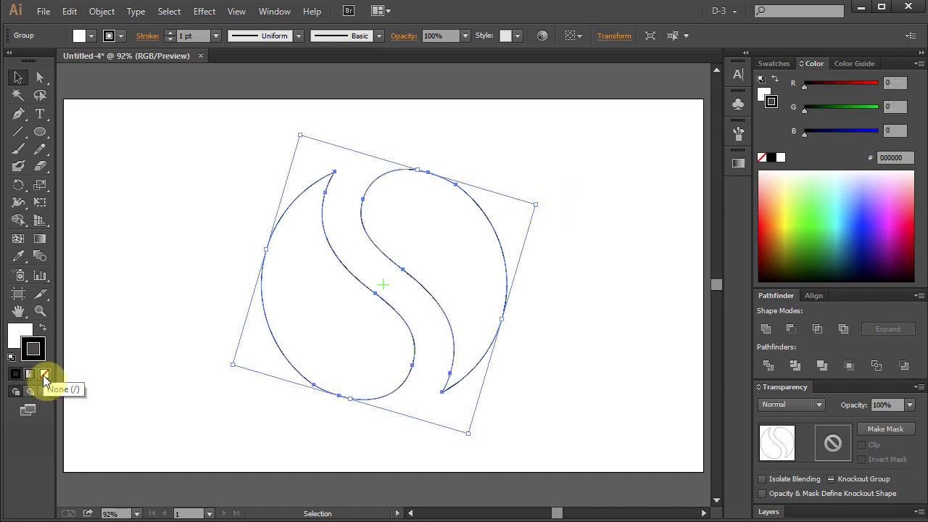
Remove the halves' outline and give them the purple swatch fill.
{"action": "left_click", "coordinate": [44, 374]}
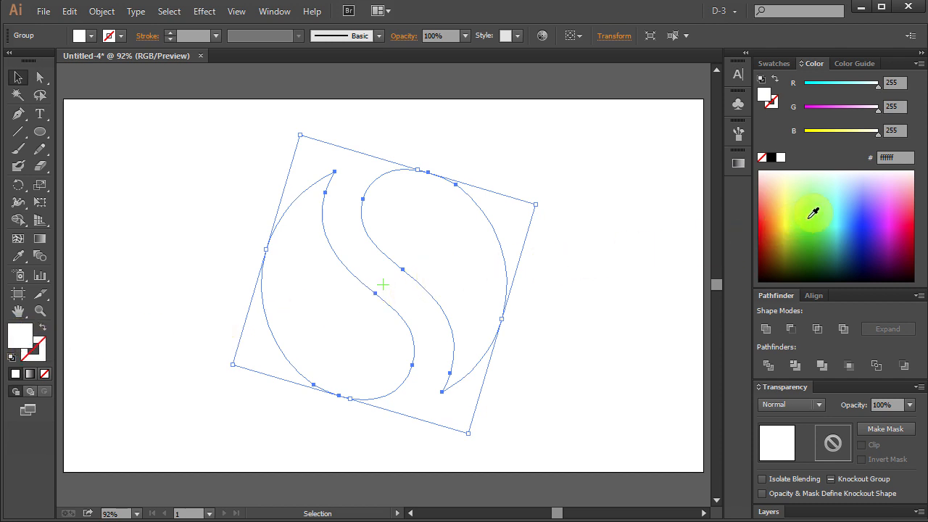
{"action": "left_click", "coordinate": [774, 64]}
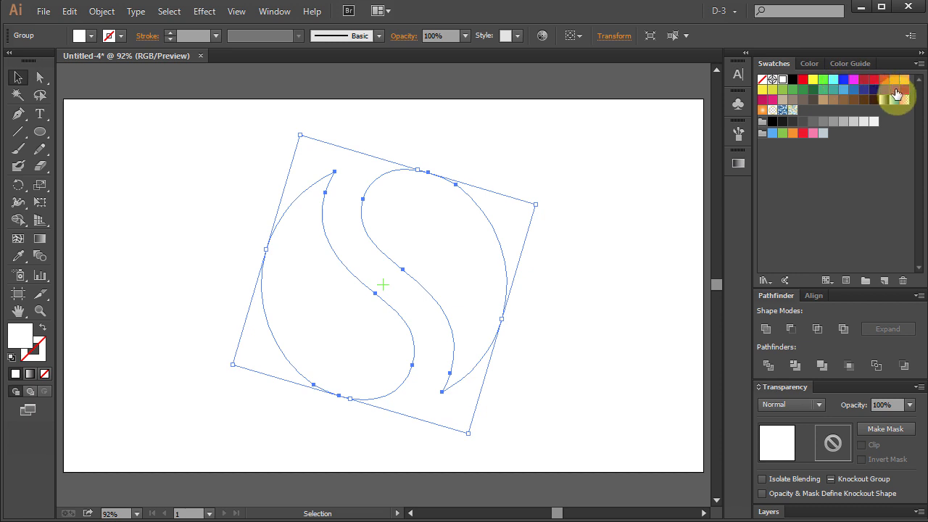
{"action": "left_click", "coordinate": [883, 94]}
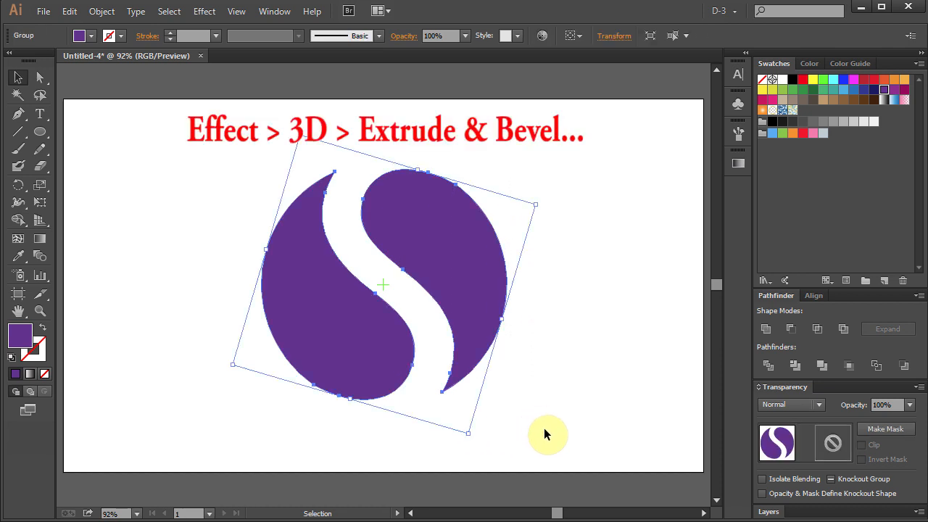
Apply 3D Extrude & Bevel at Front position with perspective raised to about 138°.
{"action": "left_click", "coordinate": [205, 11]}
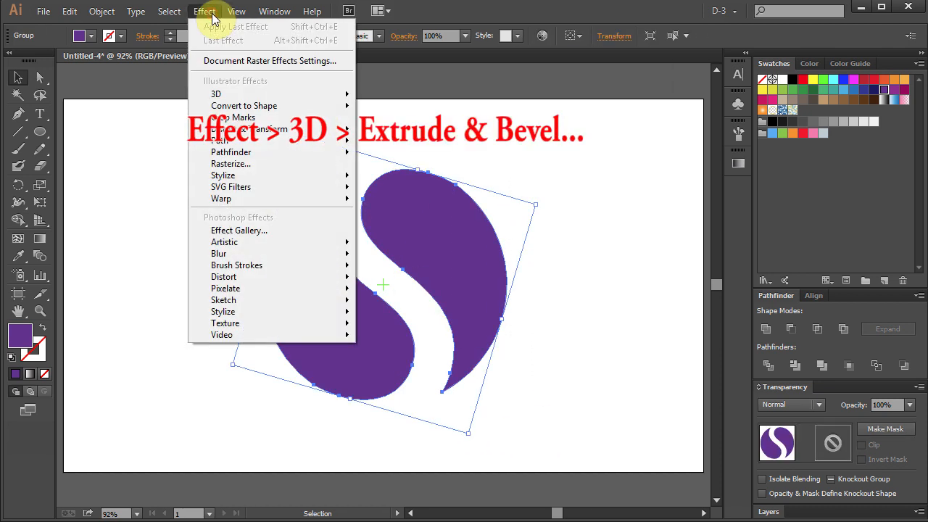
{"action": "mouse_move", "coordinate": [216, 94]}
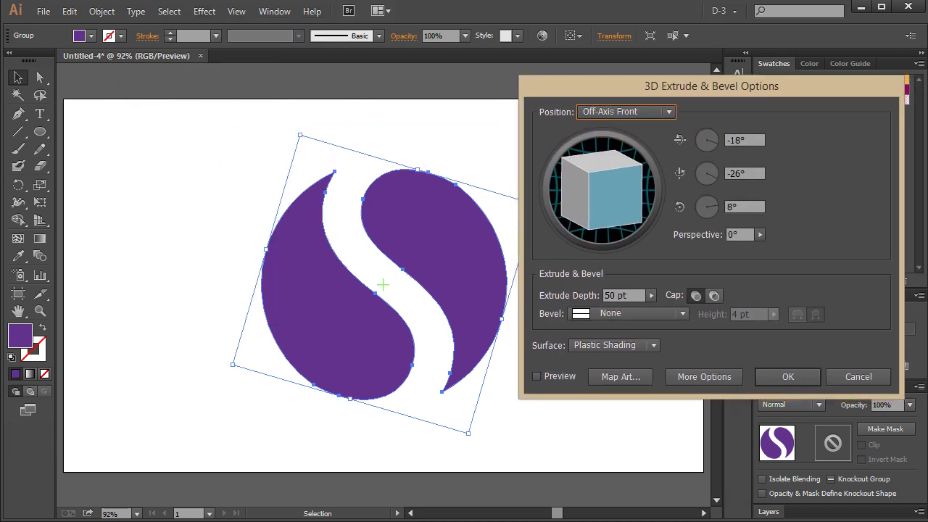
{"action": "left_click", "coordinate": [668, 111]}
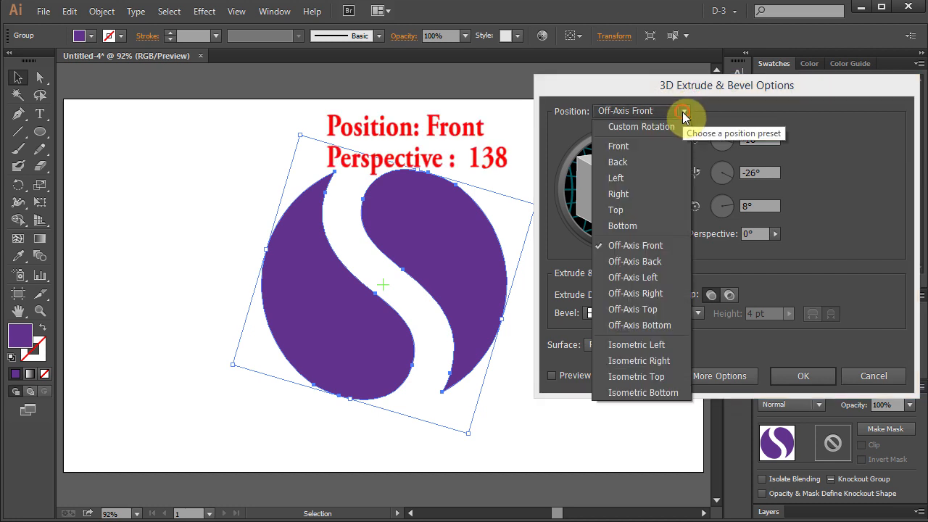
{"action": "left_click", "coordinate": [619, 146]}
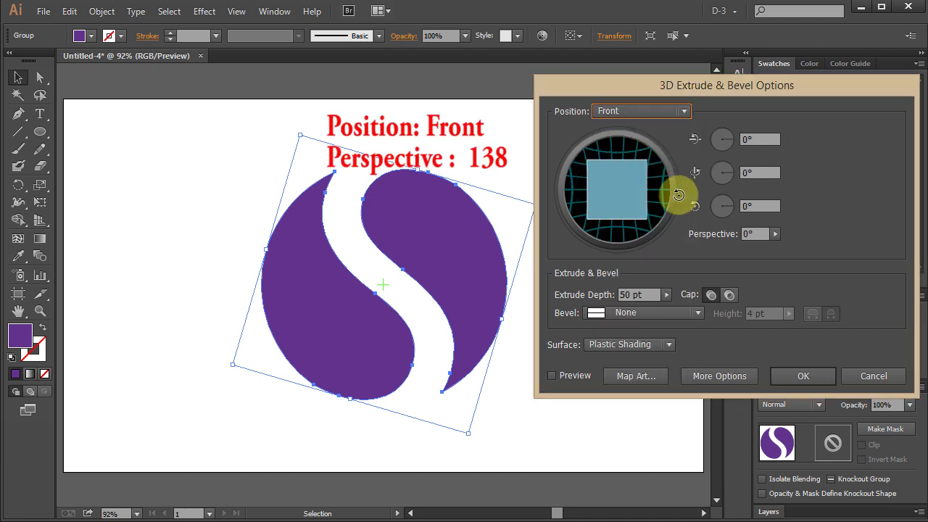
{"action": "left_click", "coordinate": [552, 375]}
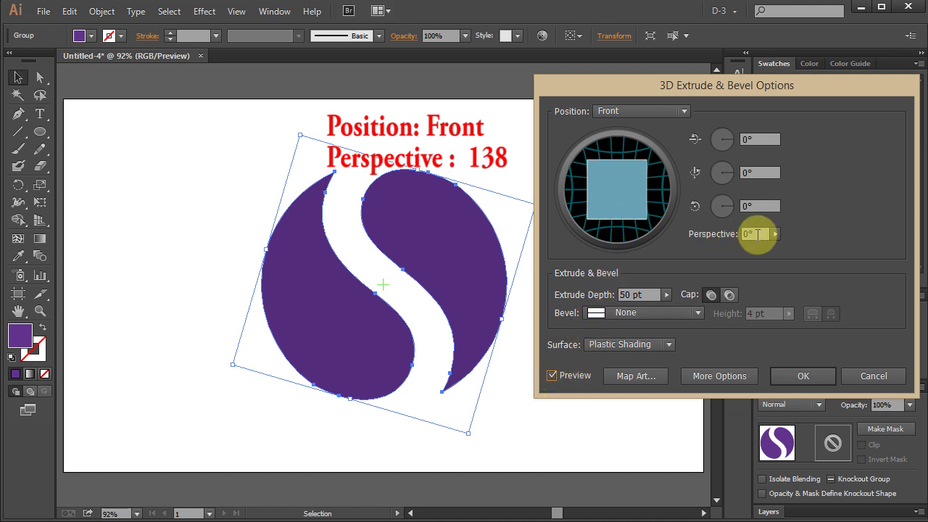
{"action": "left_click_drag", "start_coordinate": [702, 247], "coordinate": [751, 246]}
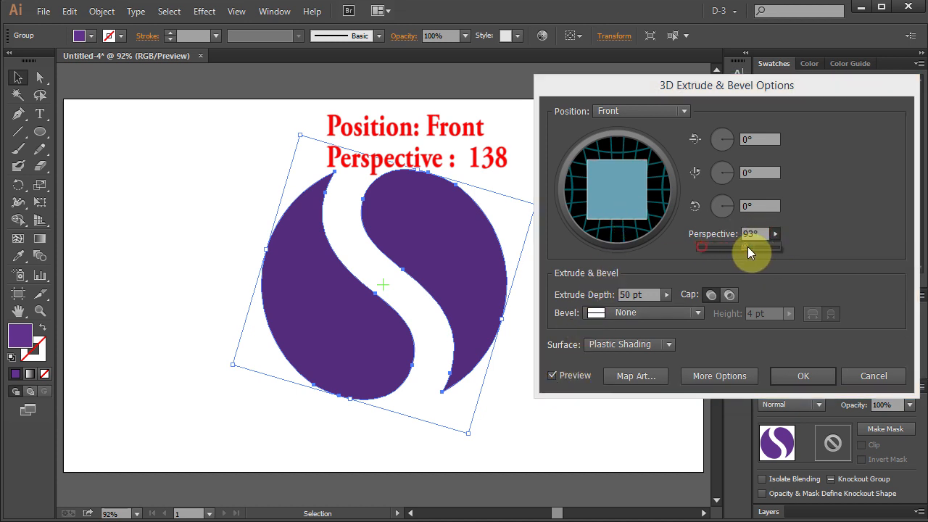
{"action": "left_click_drag", "start_coordinate": [702, 247], "coordinate": [771, 247]}
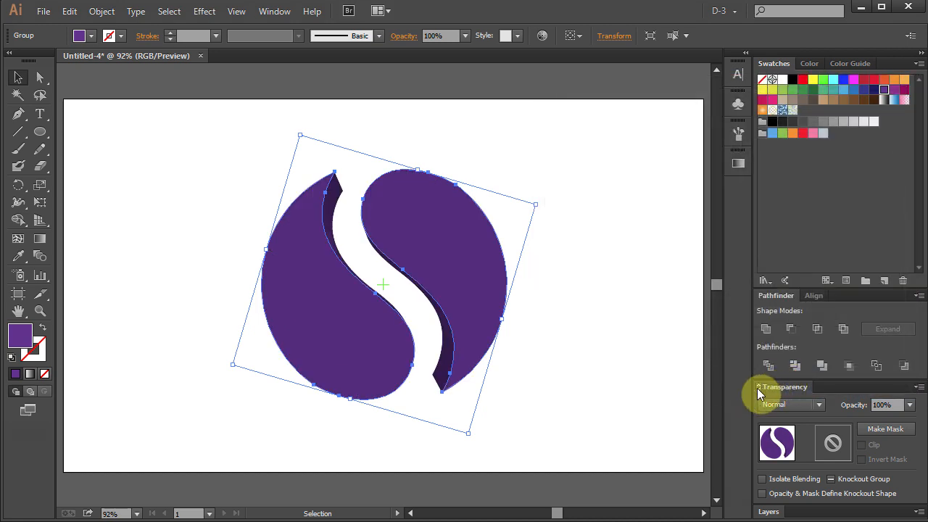
Expand the 3D appearance into paths, then ungroup the artwork and its right half.
{"action": "left_click", "coordinate": [101, 11]}
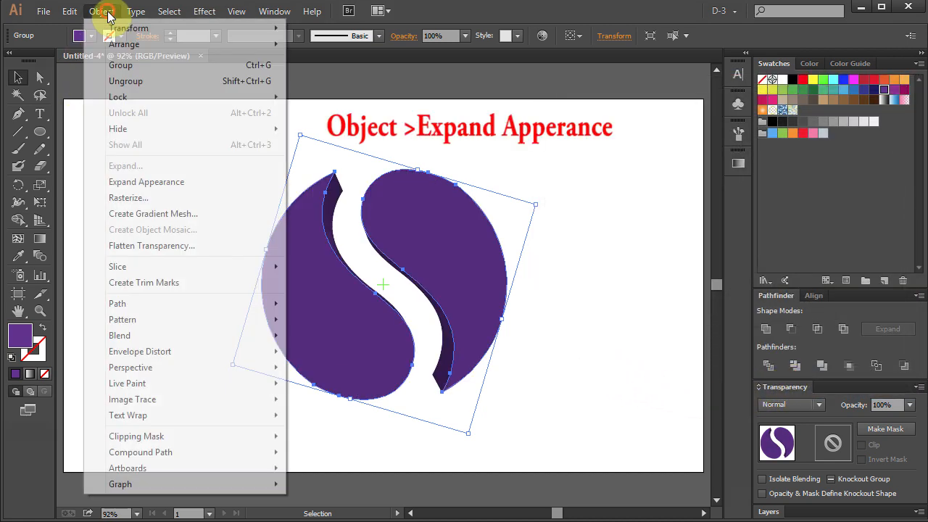
{"action": "mouse_move", "coordinate": [146, 182]}
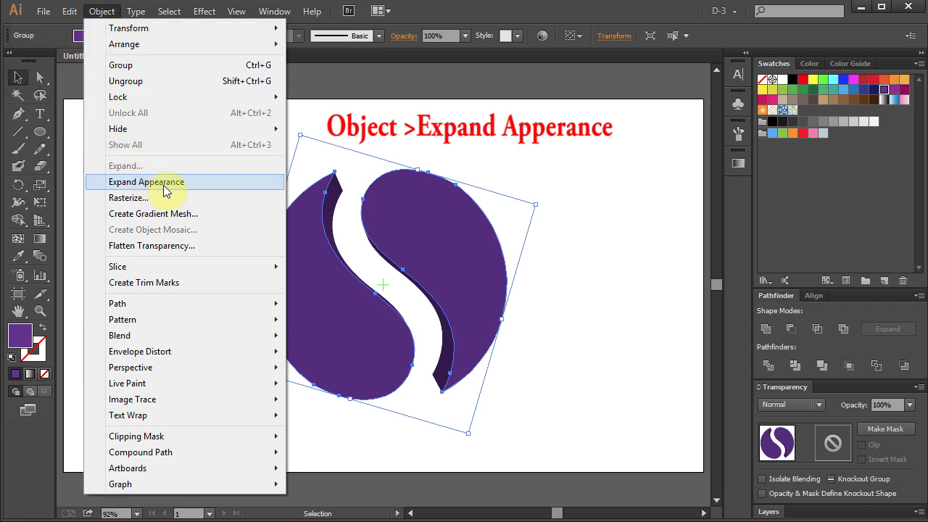
{"action": "mouse_move", "coordinate": [181, 188]}
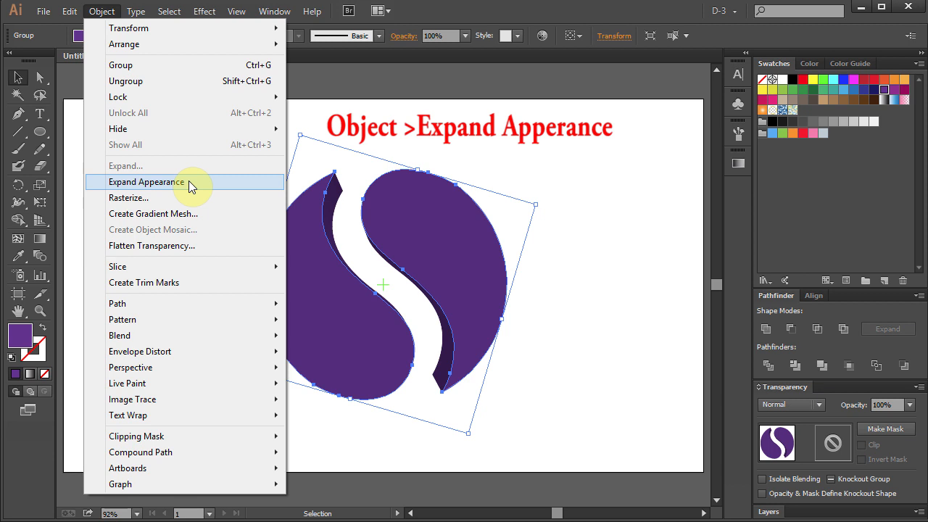
{"action": "left_click", "coordinate": [145, 182]}
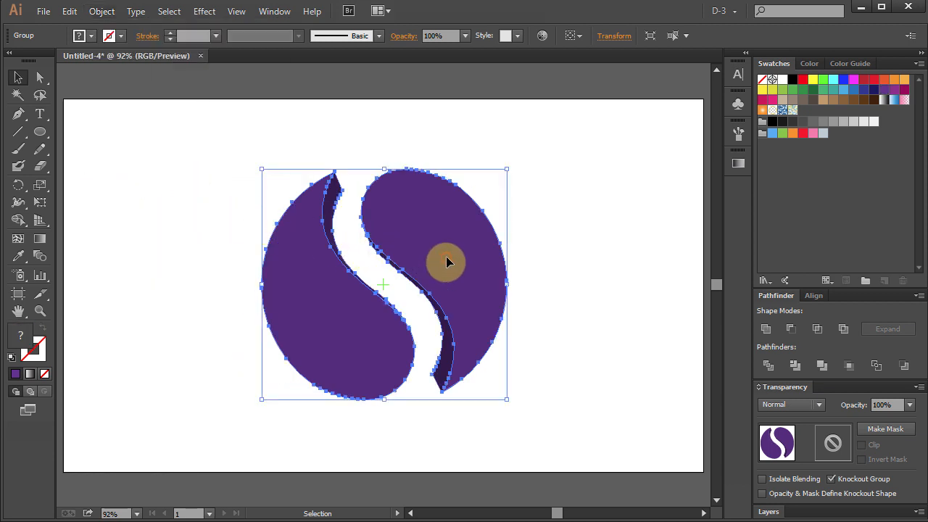
{"action": "right_click", "coordinate": [446, 263]}
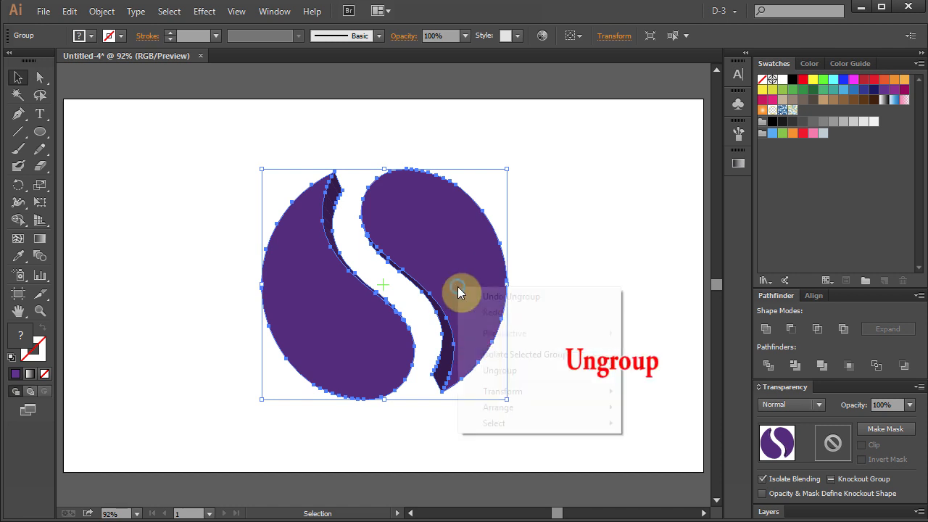
{"action": "left_click", "coordinate": [499, 369]}
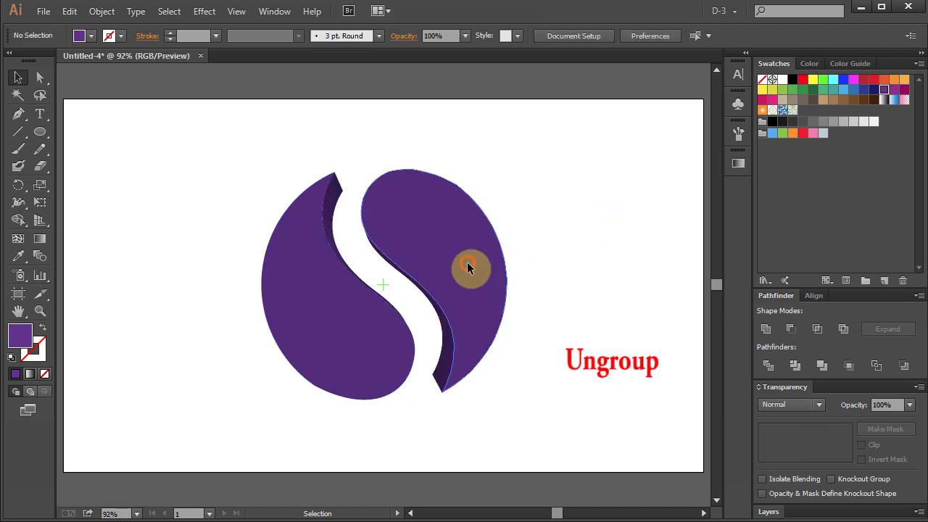
{"action": "right_click", "coordinate": [470, 269]}
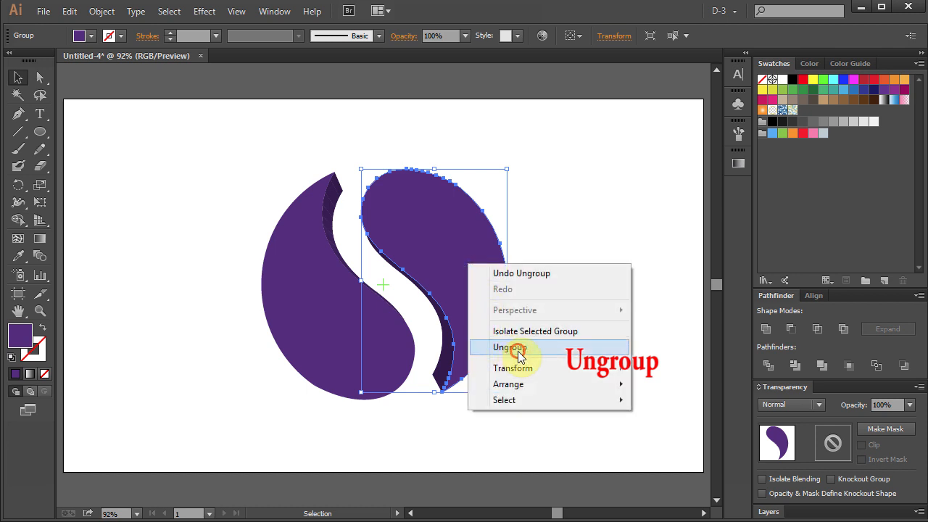
{"action": "left_click", "coordinate": [509, 347]}
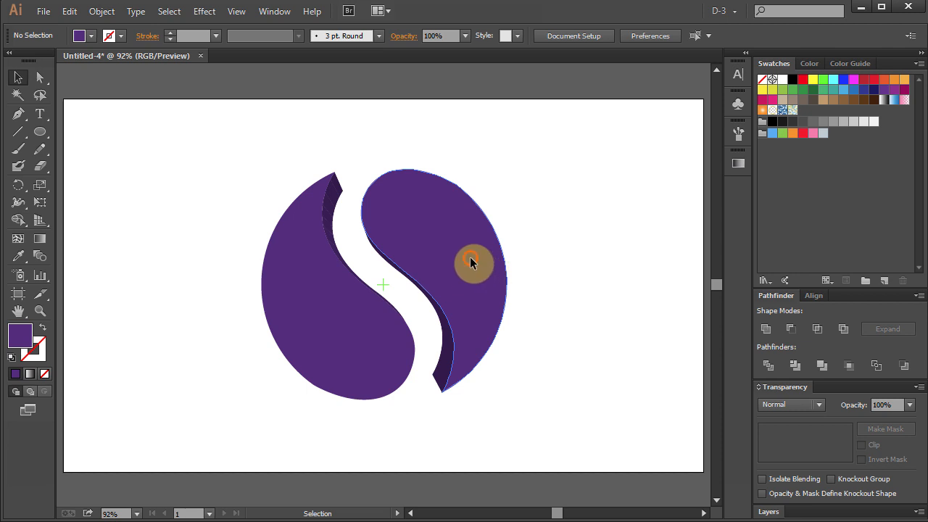
Fill the right half's front face with a radial white-to-purple gradient glowing near the inner curve.
{"action": "left_click", "coordinate": [471, 263]}
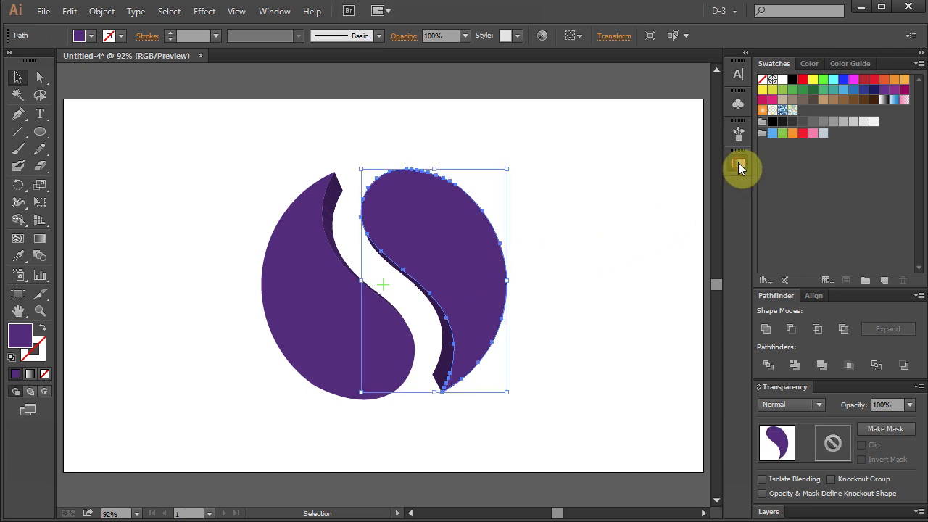
{"action": "left_click", "coordinate": [739, 164]}
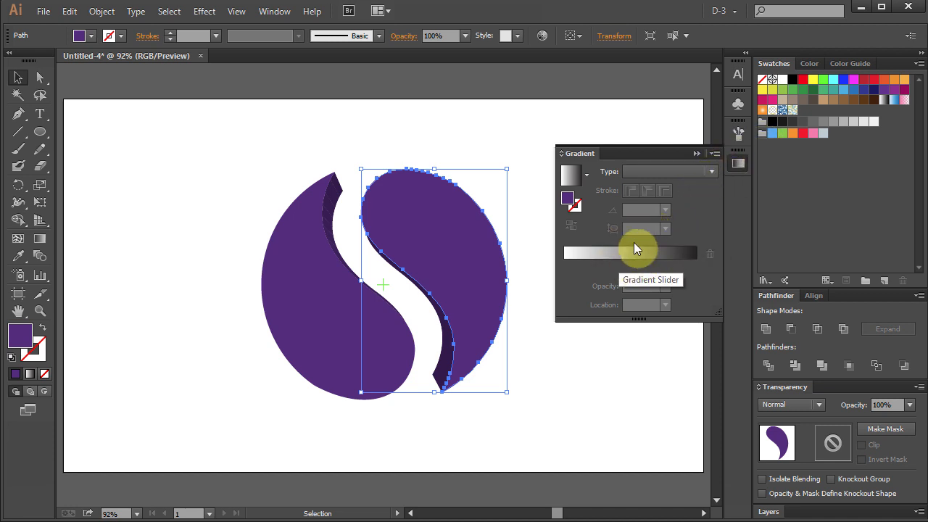
{"action": "mouse_move", "coordinate": [569, 201]}
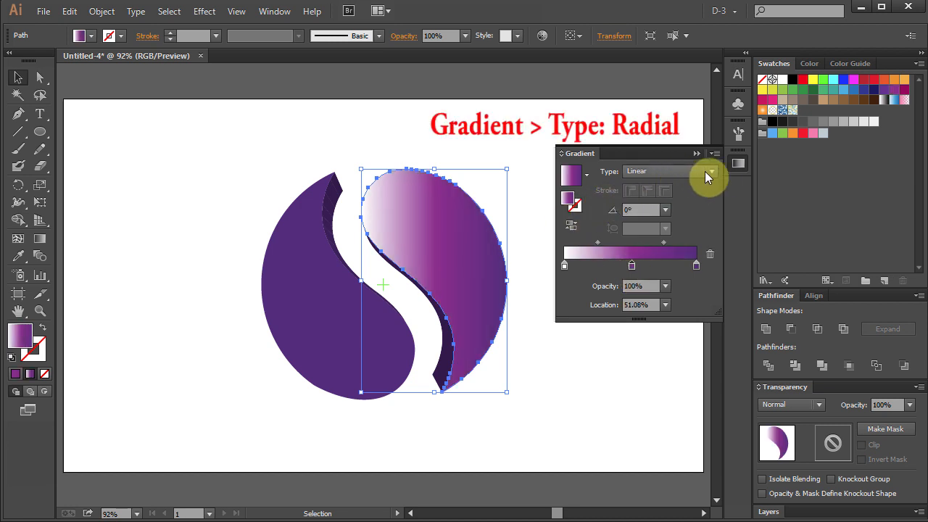
{"action": "left_click", "coordinate": [690, 171]}
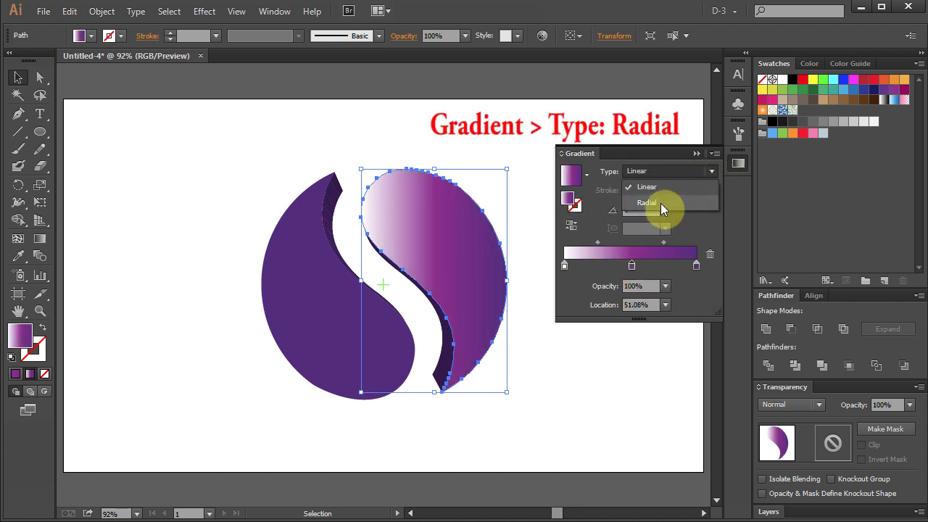
{"action": "left_click", "coordinate": [646, 202]}
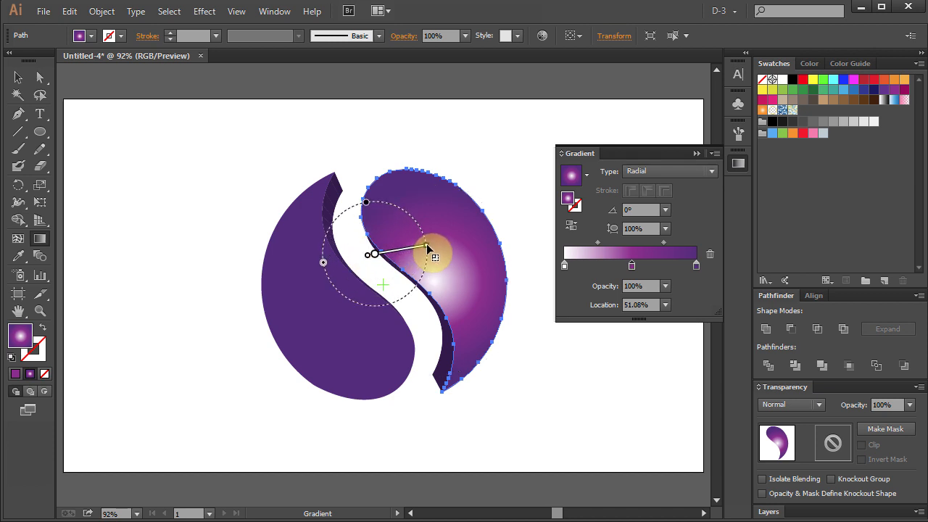
{"action": "left_click_drag", "start_coordinate": [428, 251], "coordinate": [392, 261]}
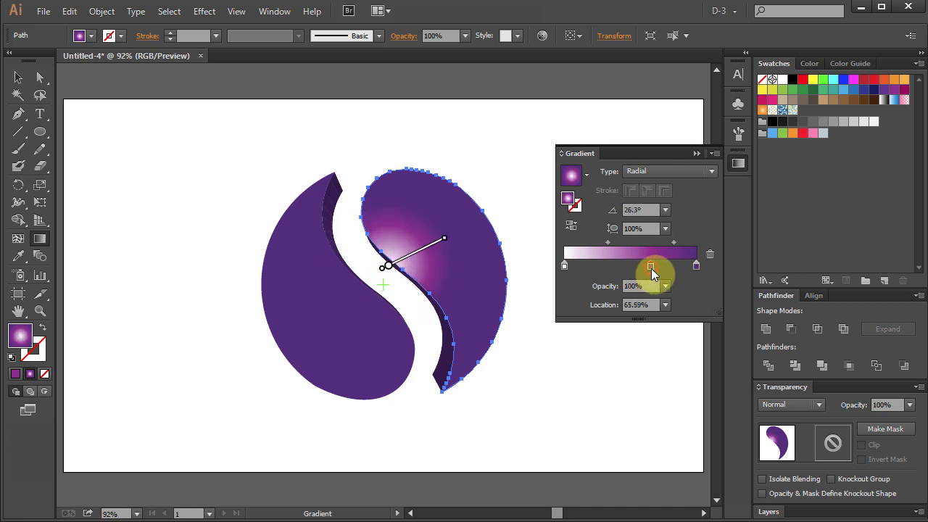
{"action": "left_click_drag", "start_coordinate": [650, 264], "coordinate": [642, 264]}
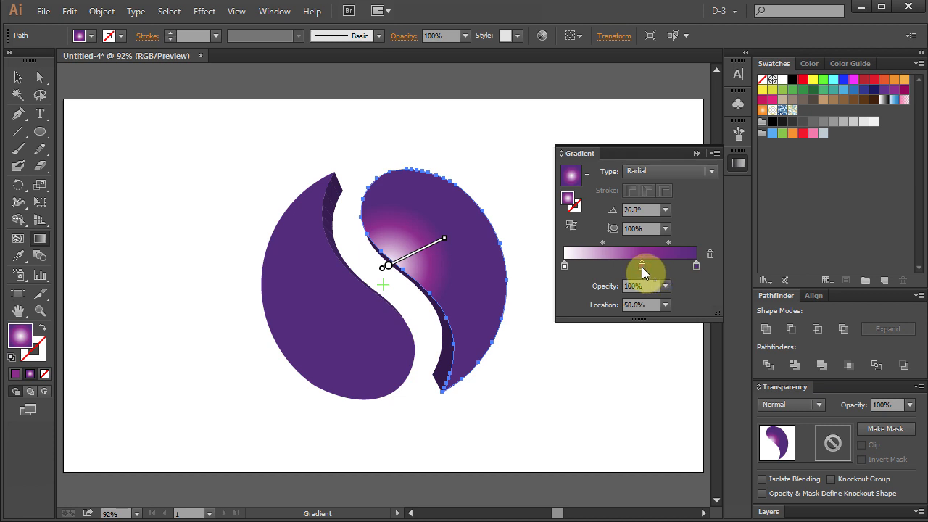
{"action": "mouse_move", "coordinate": [641, 266]}
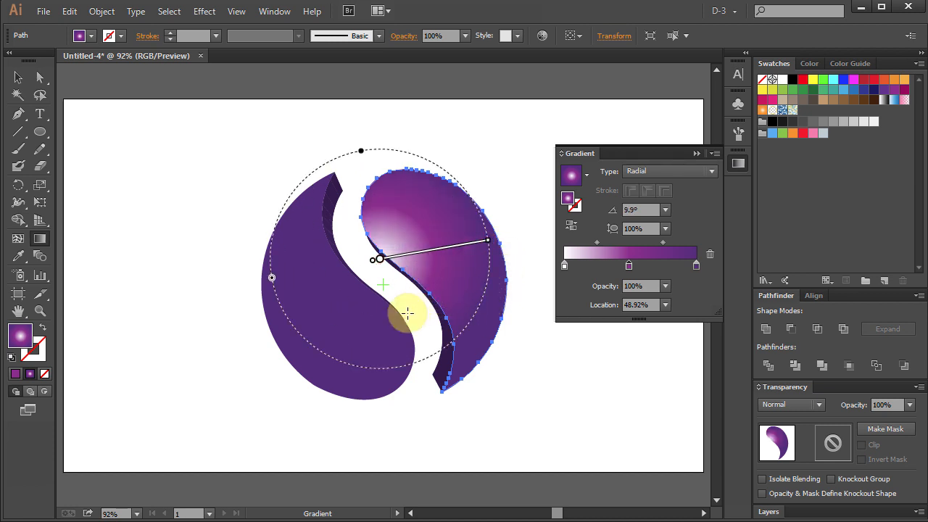
Lay a white-to-purple gradient along the right half's narrow inner side wall.
{"action": "left_click", "coordinate": [18, 78]}
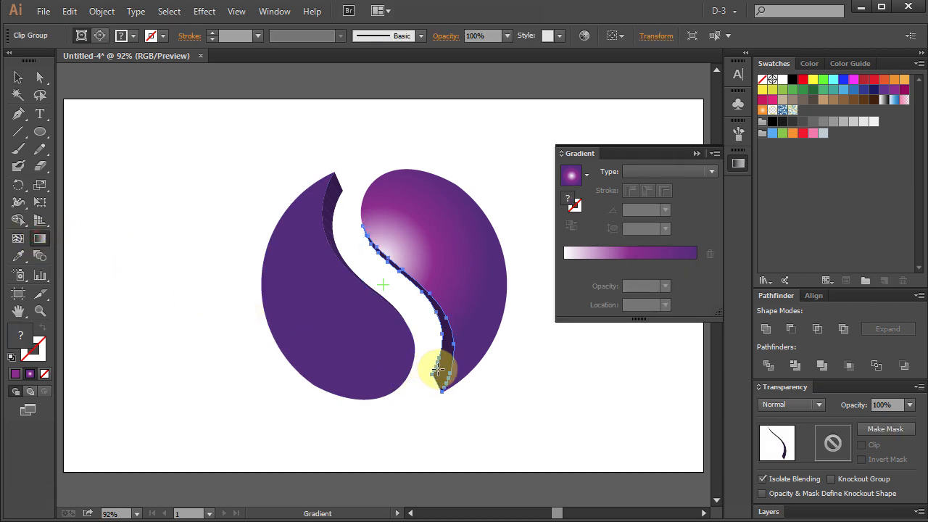
{"action": "left_click_drag", "start_coordinate": [439, 370], "coordinate": [441, 411]}
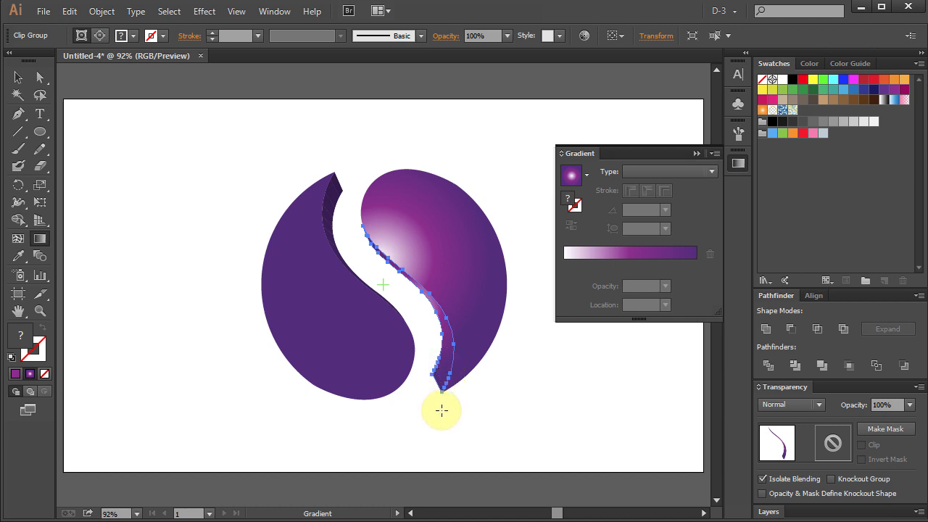
{"action": "left_click_drag", "start_coordinate": [442, 411], "coordinate": [446, 312]}
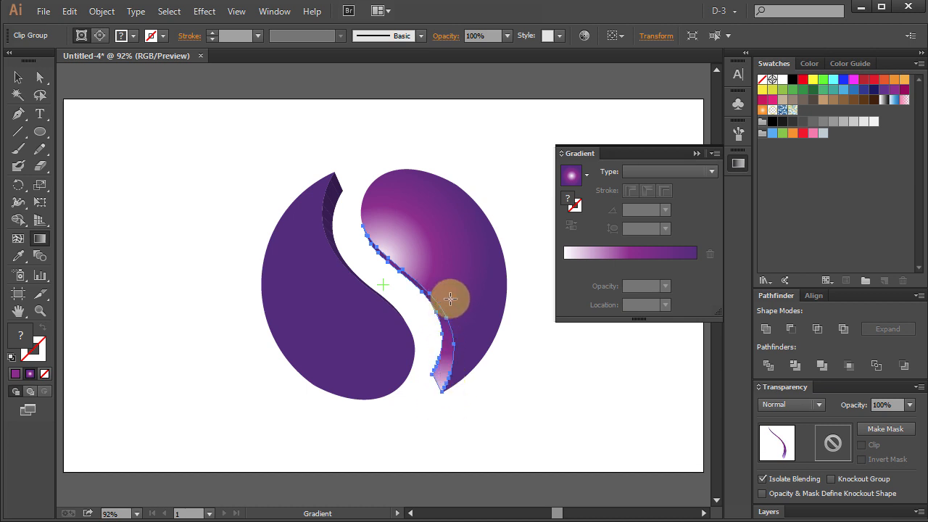
{"action": "left_click_drag", "start_coordinate": [449, 299], "coordinate": [435, 394]}
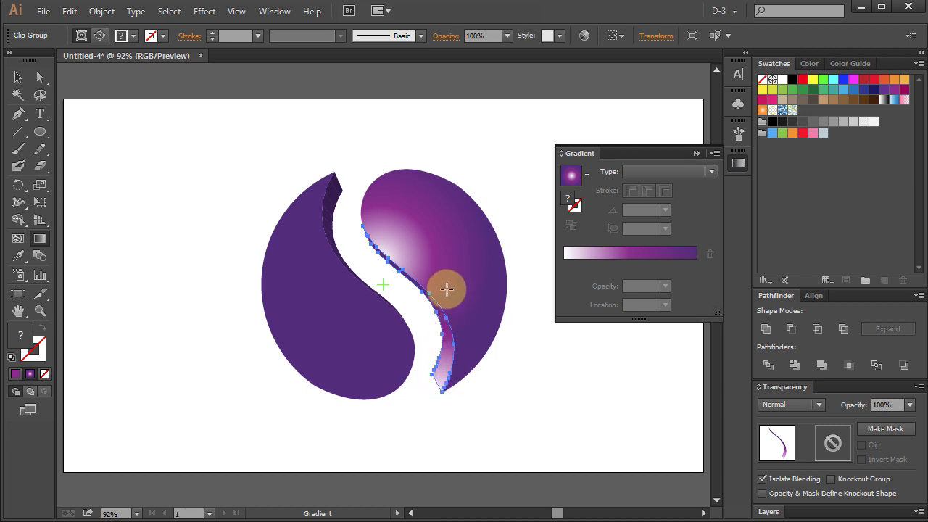
{"action": "left_click", "coordinate": [19, 77]}
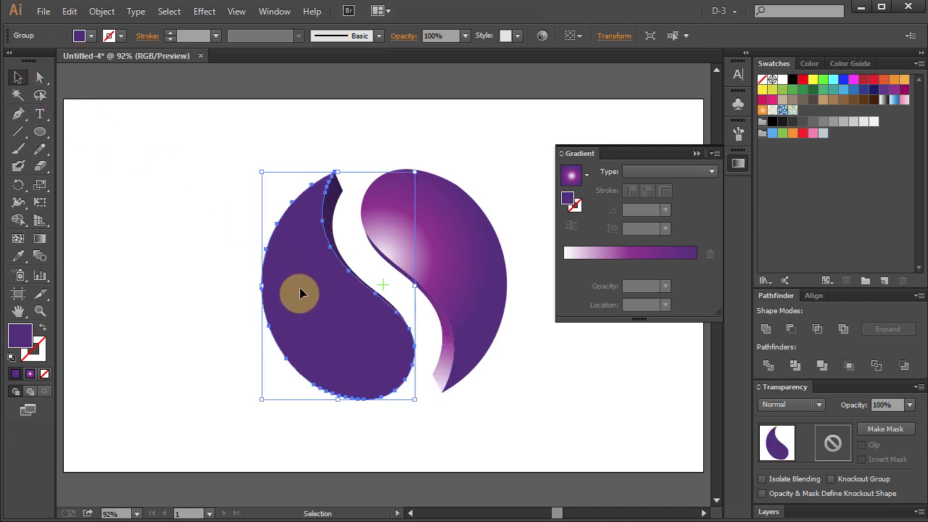
{"action": "mouse_move", "coordinate": [303, 298]}
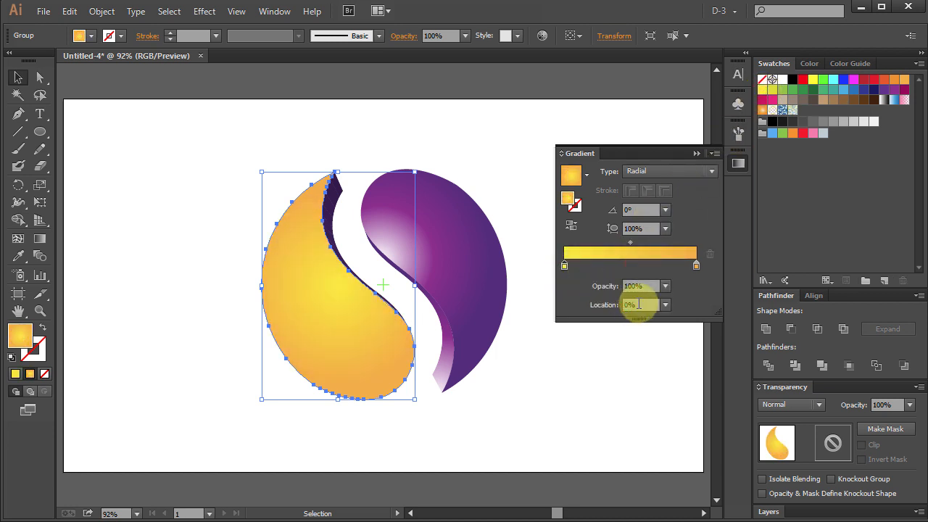
{"action": "mouse_move", "coordinate": [579, 274]}
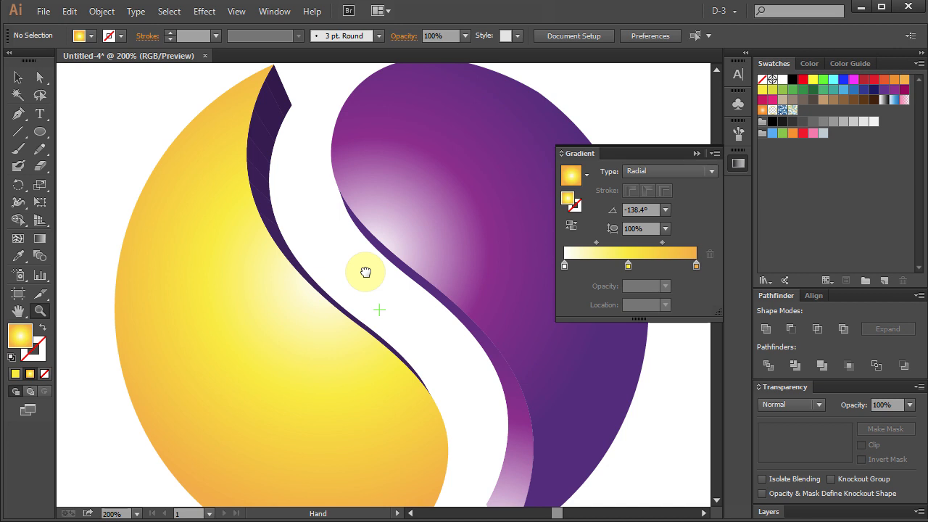
Unite and expand the yellow half's dark edge strip, then give it the yellow gradient.
{"action": "left_click", "coordinate": [274, 117]}
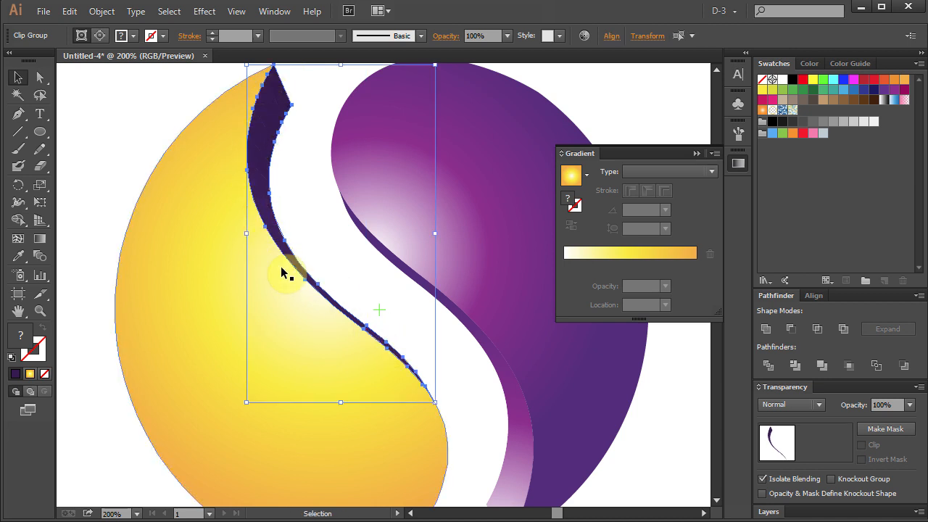
{"action": "left_click", "coordinate": [765, 329]}
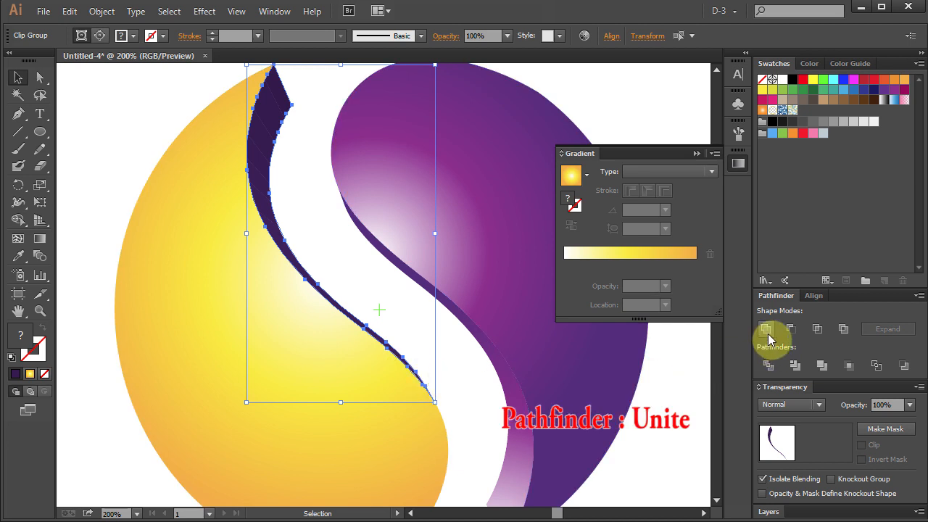
{"action": "left_click", "coordinate": [768, 329]}
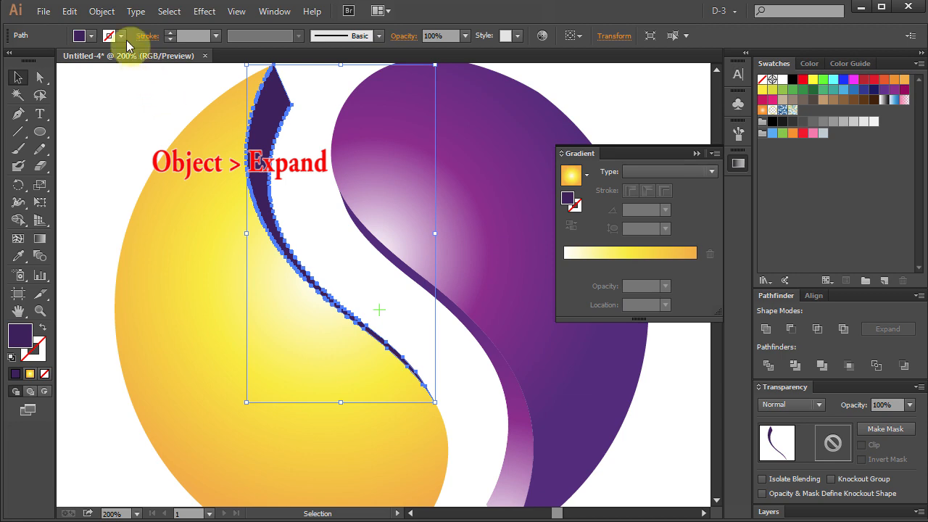
{"action": "left_click", "coordinate": [102, 10]}
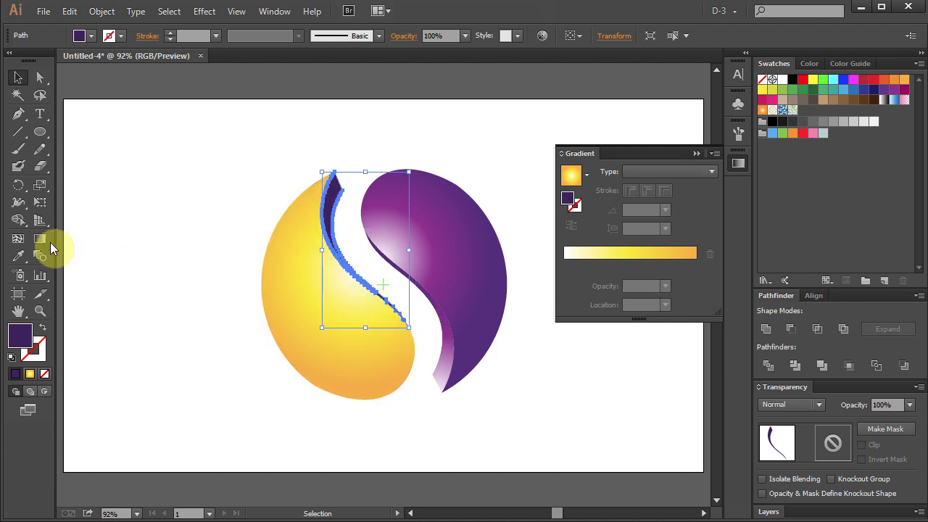
{"action": "left_click", "coordinate": [40, 239]}
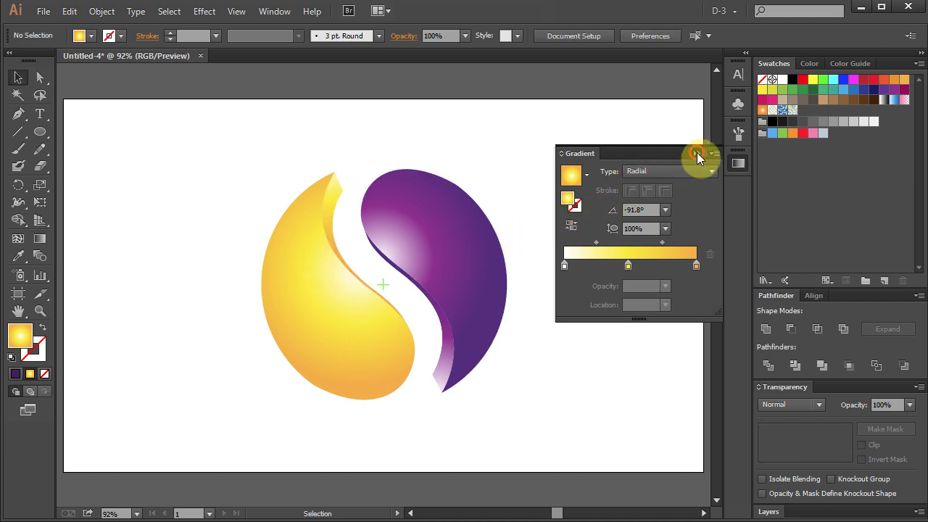
Paste a copy of the purple half in front and offset its path by -1 px.
{"action": "left_click", "coordinate": [698, 155]}
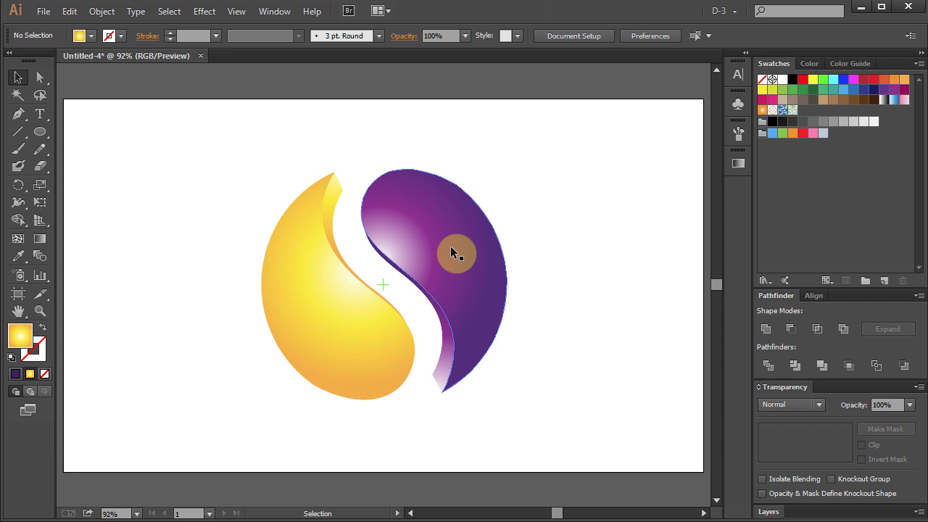
{"action": "left_click", "coordinate": [457, 253]}
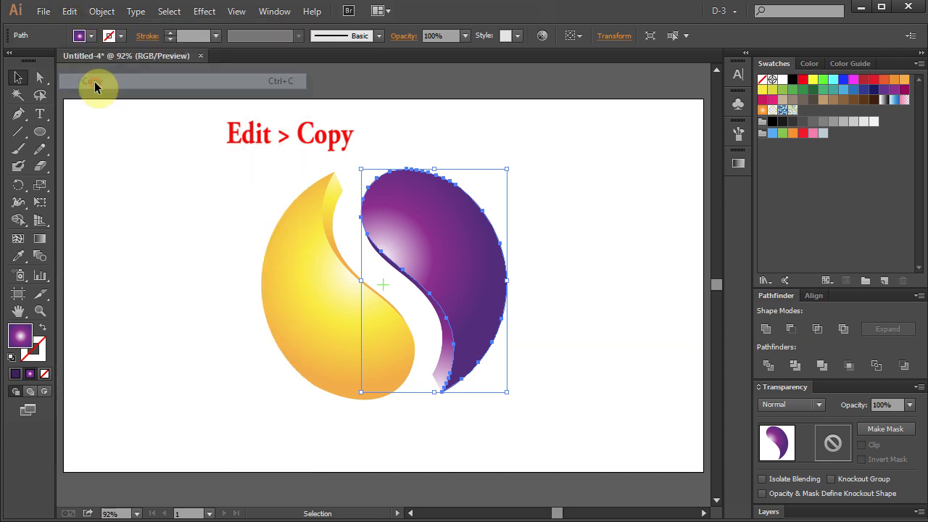
{"action": "left_click", "coordinate": [69, 11]}
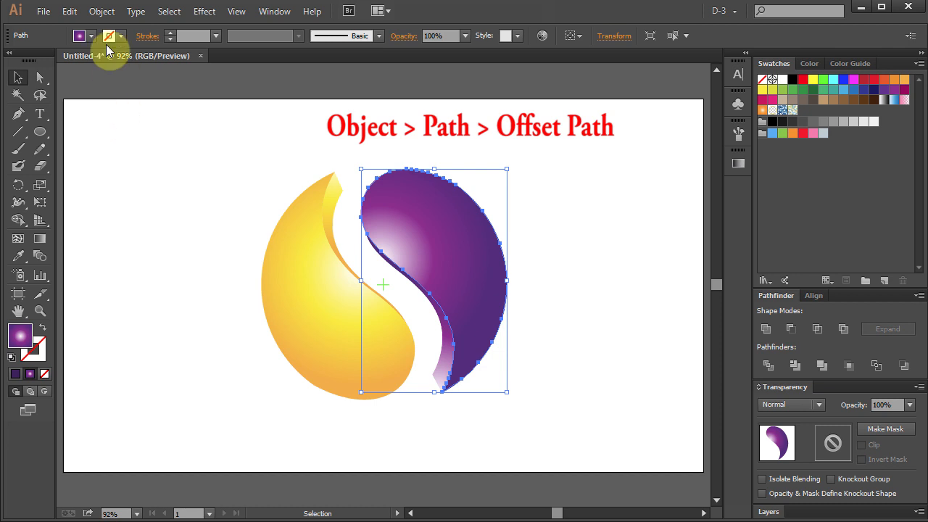
{"action": "left_click", "coordinate": [101, 11]}
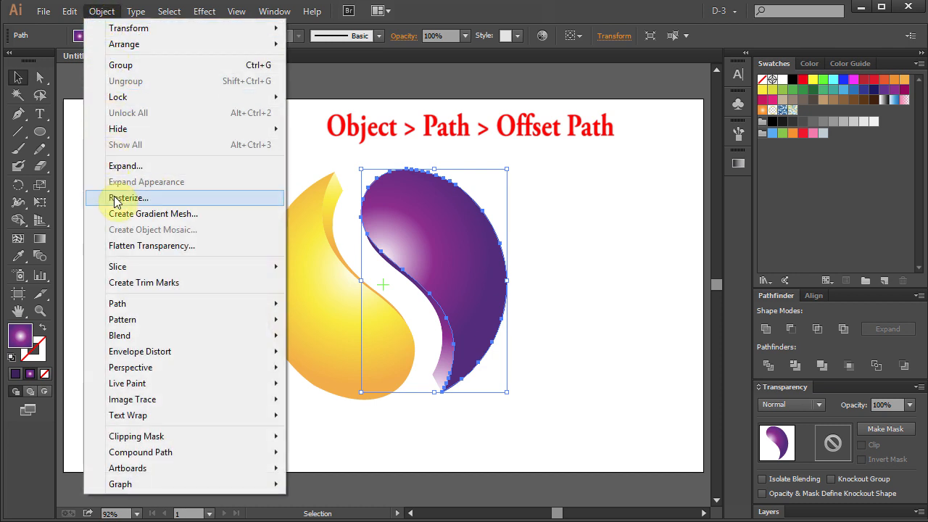
{"action": "mouse_move", "coordinate": [118, 303]}
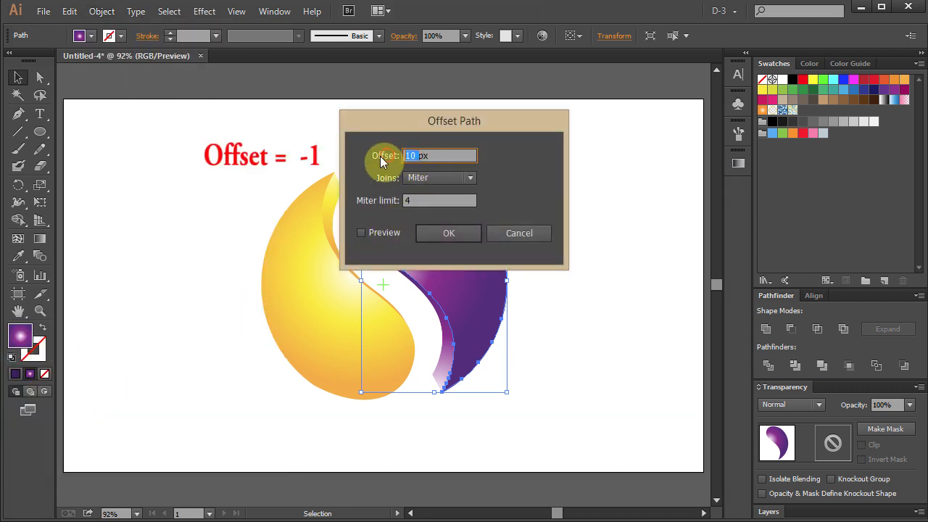
{"action": "type", "text": "-1px"}
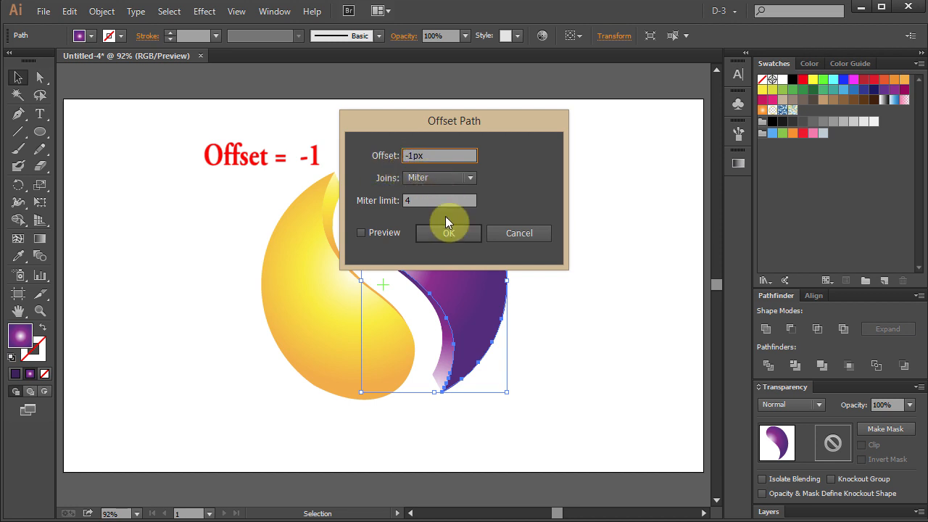
{"action": "left_click", "coordinate": [448, 233]}
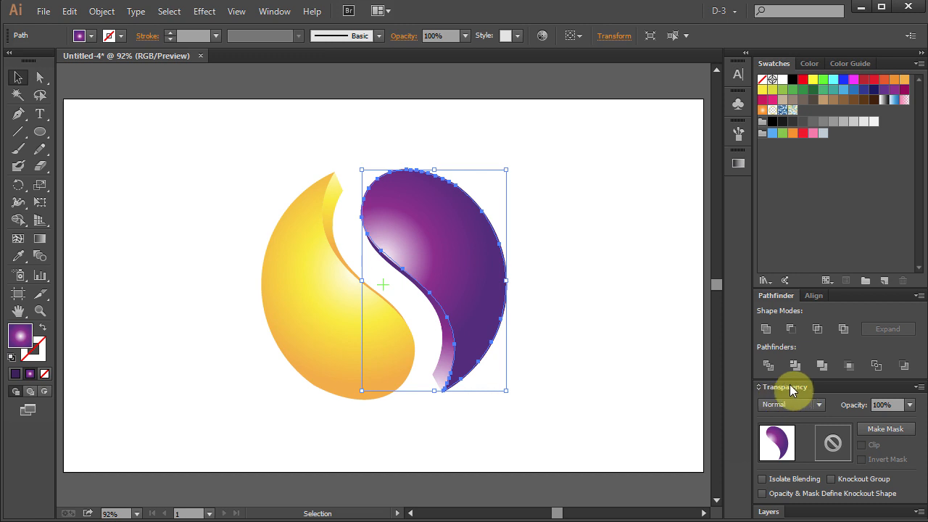
Set the purple copy's transparency to Screen at 40% opacity.
{"action": "left_click", "coordinate": [791, 405]}
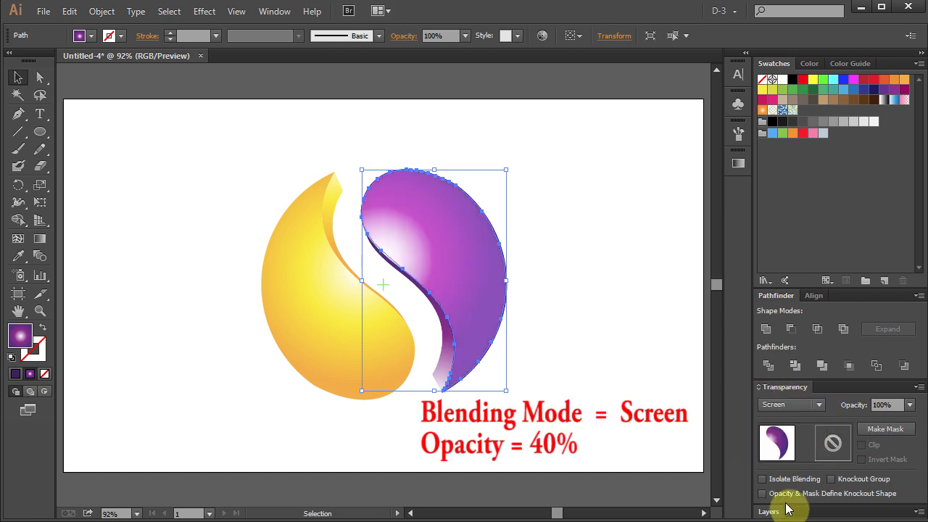
{"action": "left_click", "coordinate": [910, 404]}
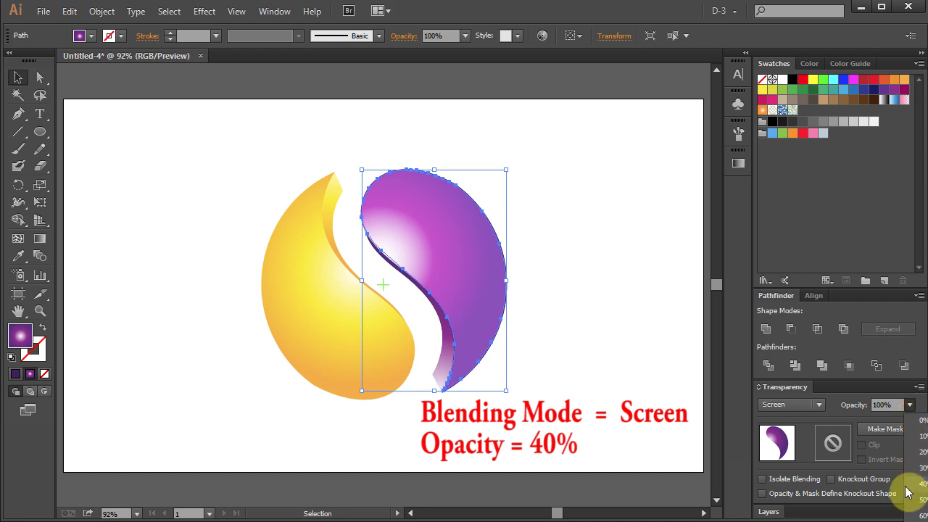
{"action": "left_click", "coordinate": [919, 493]}
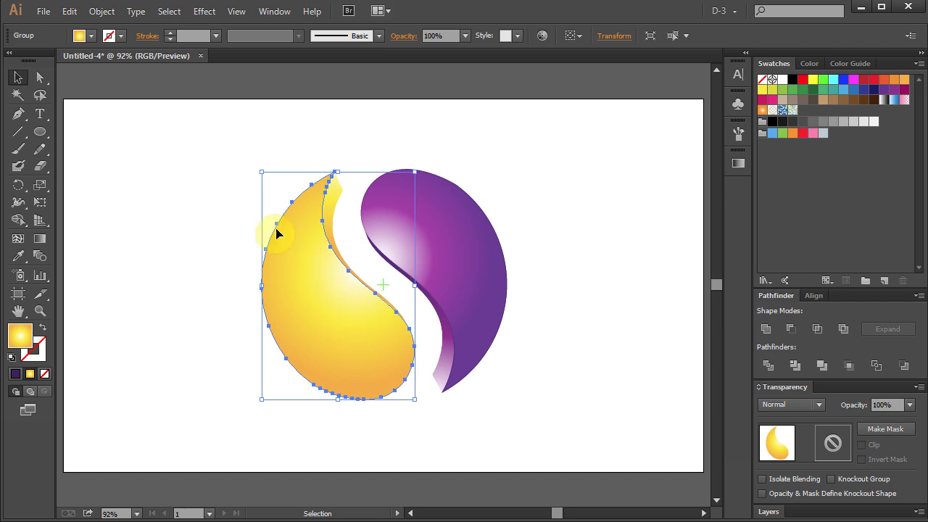
Paste a -1 px offset copy over the yellow half, blended Screen at 40%.
{"action": "left_click", "coordinate": [69, 11]}
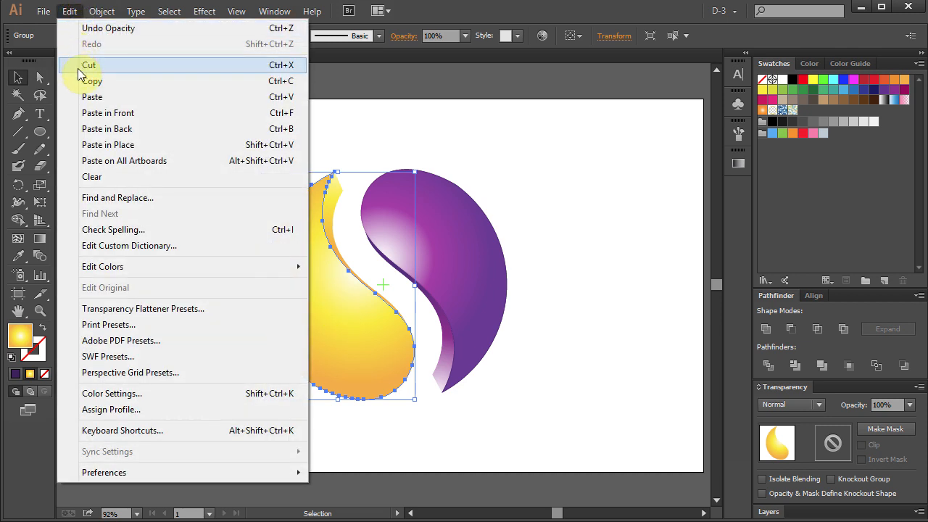
{"action": "mouse_move", "coordinate": [77, 34]}
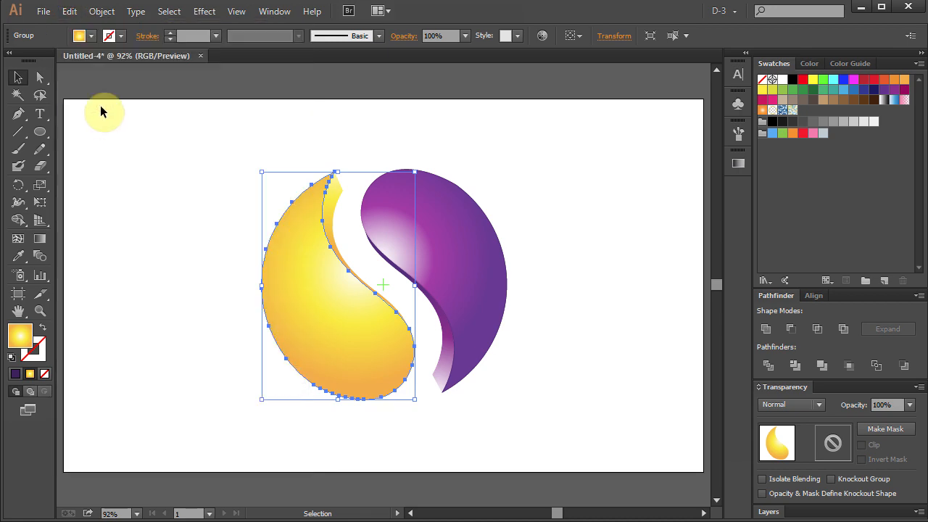
{"action": "left_click", "coordinate": [102, 11]}
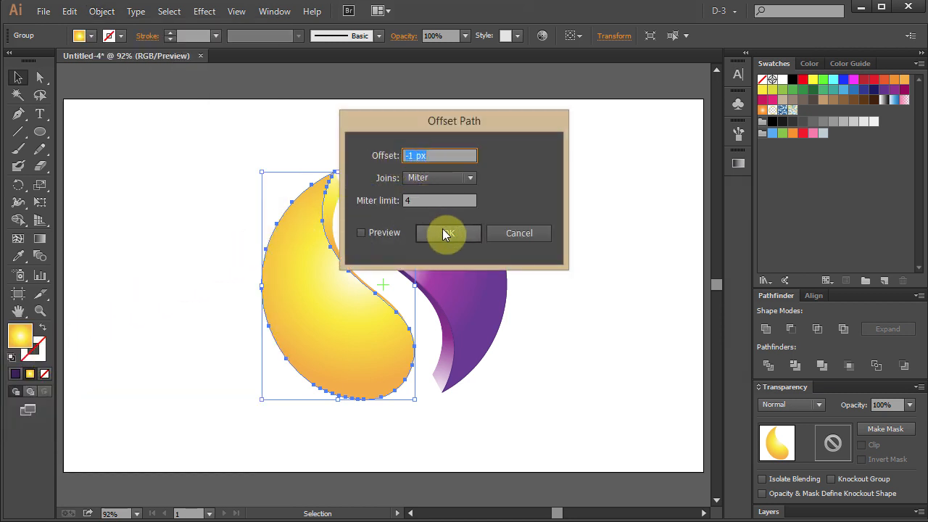
{"action": "left_click", "coordinate": [448, 233]}
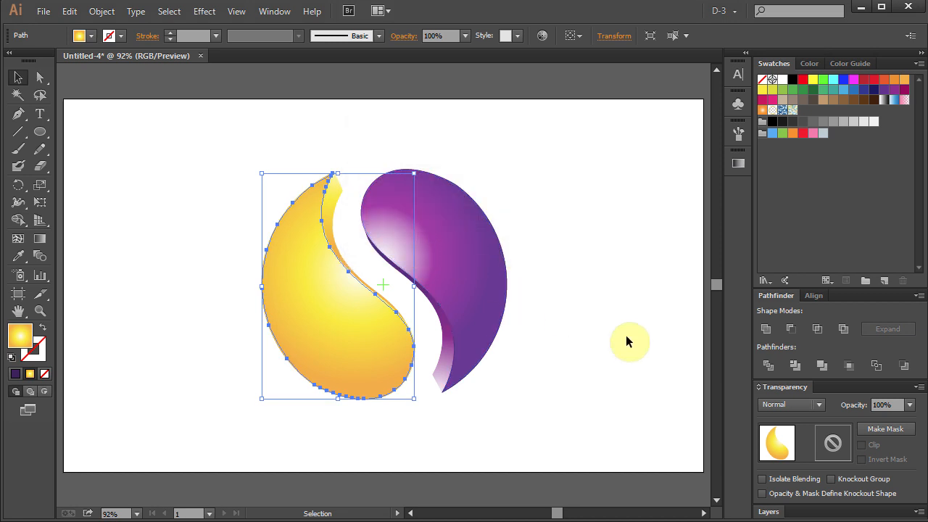
{"action": "left_click", "coordinate": [818, 404]}
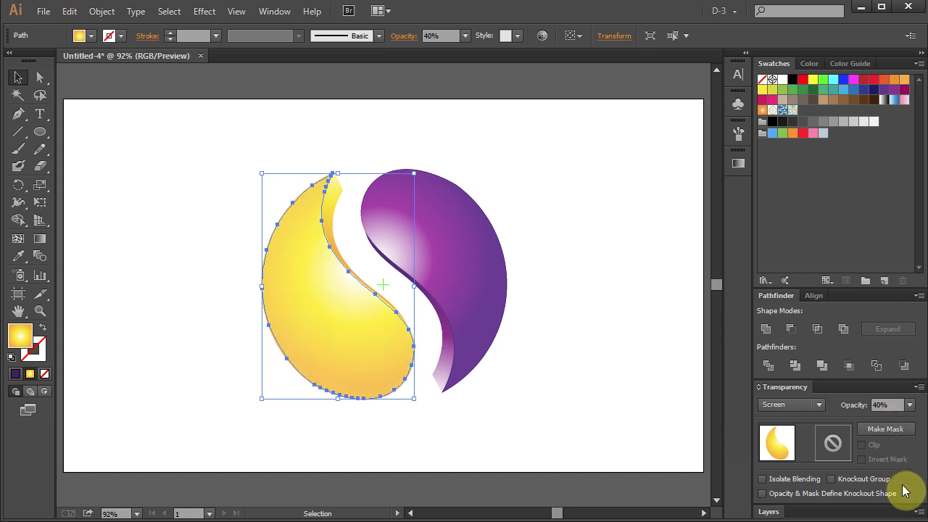
{"action": "key", "text": "ctrl+a"}
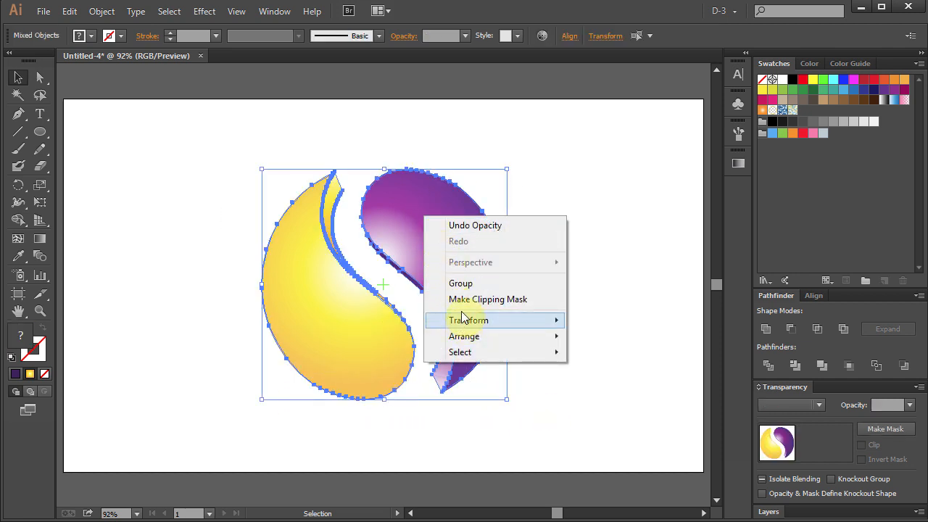
Group all yellow and purple logo pieces and shift the group left.
{"action": "left_click", "coordinate": [460, 282]}
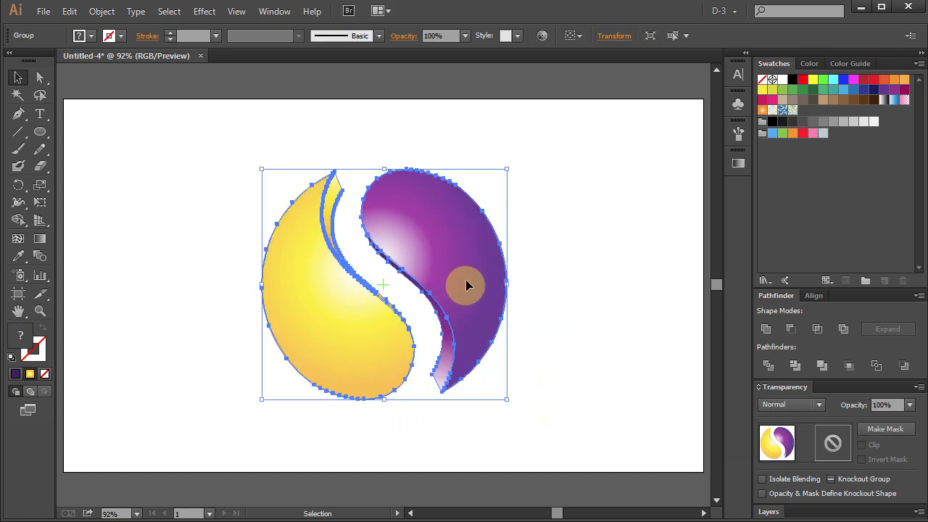
{"action": "left_click_drag", "start_coordinate": [468, 285], "coordinate": [428, 277]}
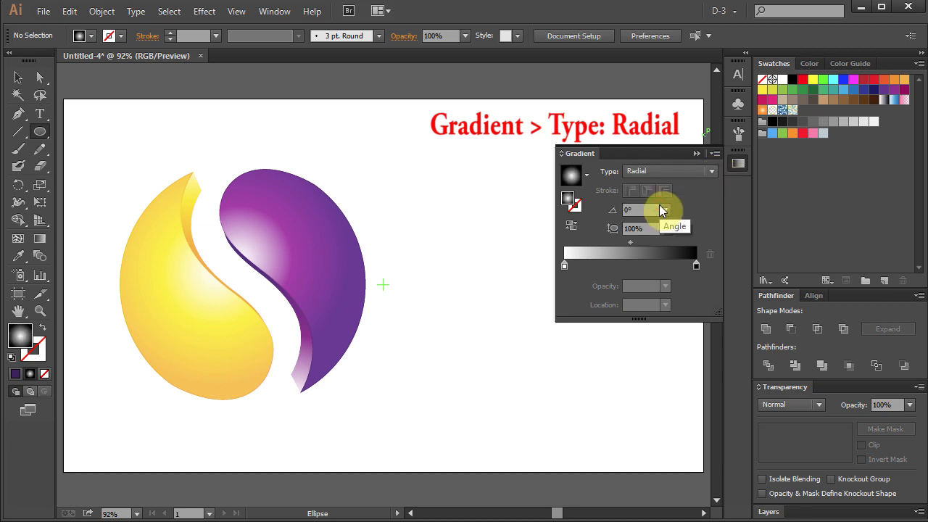
{"action": "mouse_move", "coordinate": [698, 272]}
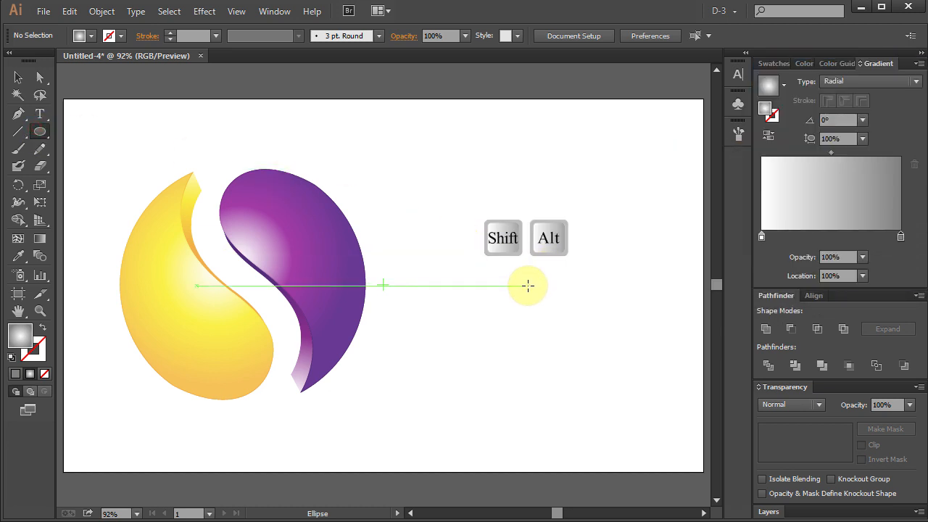
Draw a circle with a white-to-gray radial gradient beside the grouped logo.
{"action": "left_click_drag", "start_coordinate": [527, 285], "coordinate": [621, 351]}
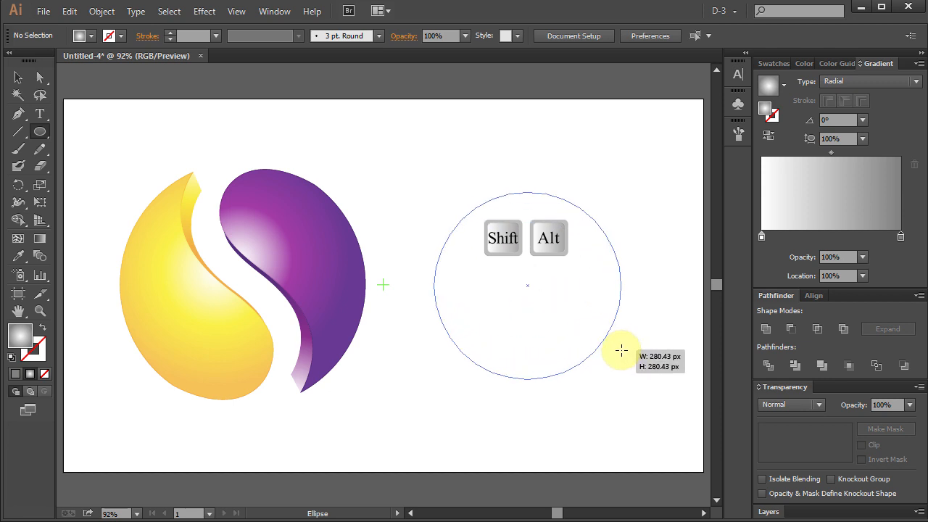
{"action": "left_click_drag", "start_coordinate": [622, 350], "coordinate": [640, 362]}
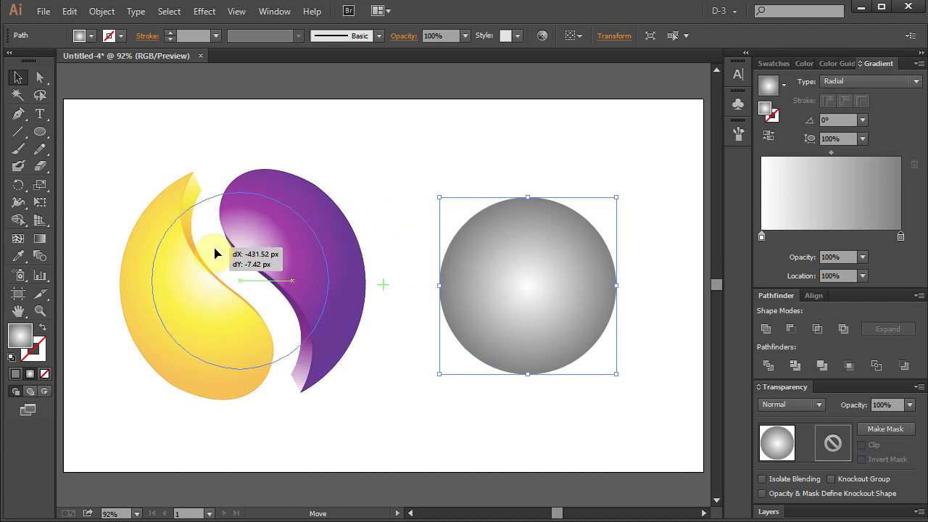
Move the gray circle onto the logo, send it behind the halves, and centre everything.
{"action": "left_click_drag", "start_coordinate": [527, 285], "coordinate": [215, 260]}
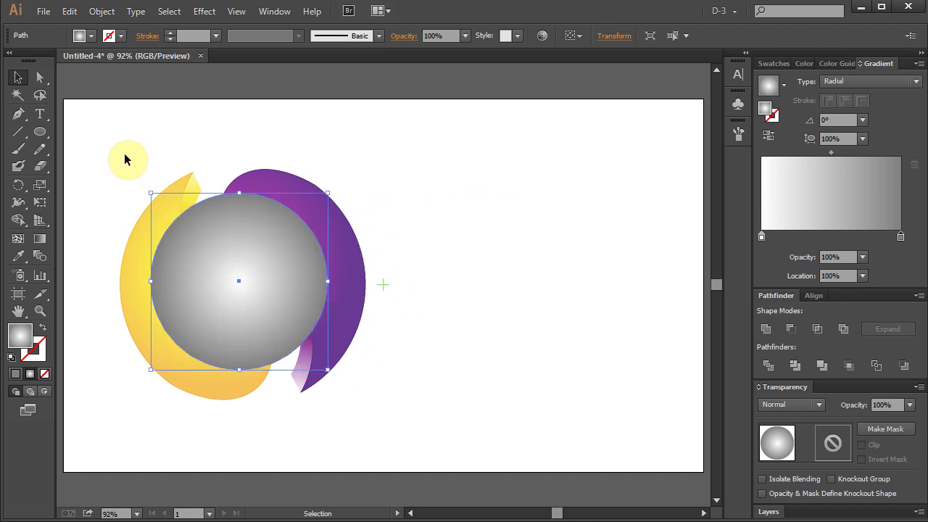
{"action": "right_click", "coordinate": [238, 283]}
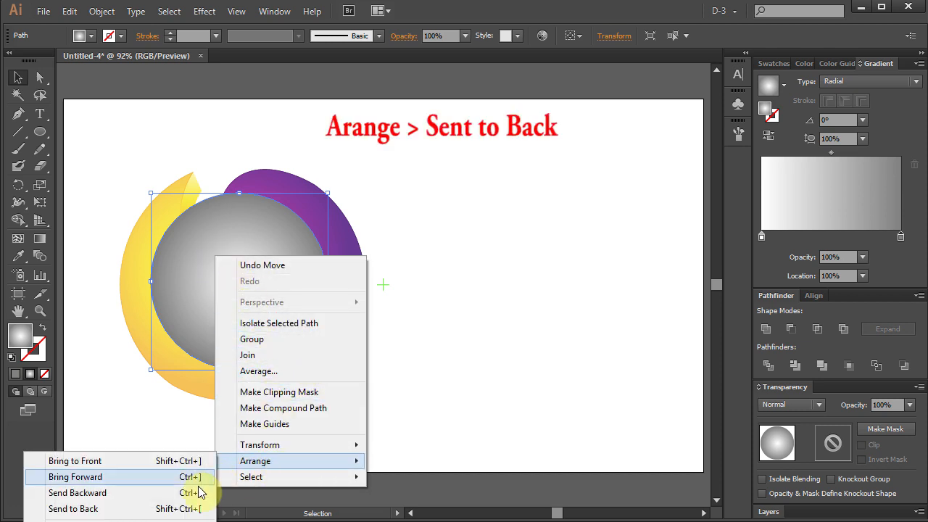
{"action": "left_click", "coordinate": [73, 508]}
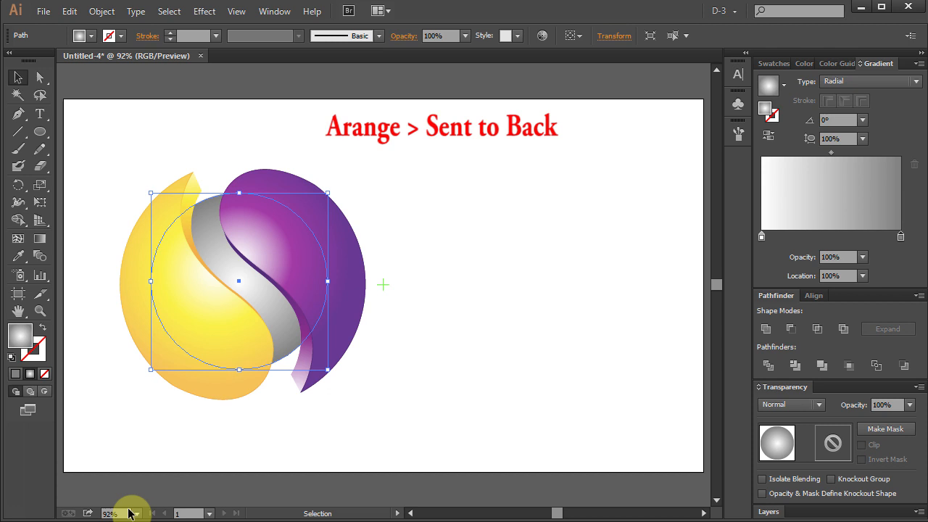
{"action": "key", "text": "ctrl+a"}
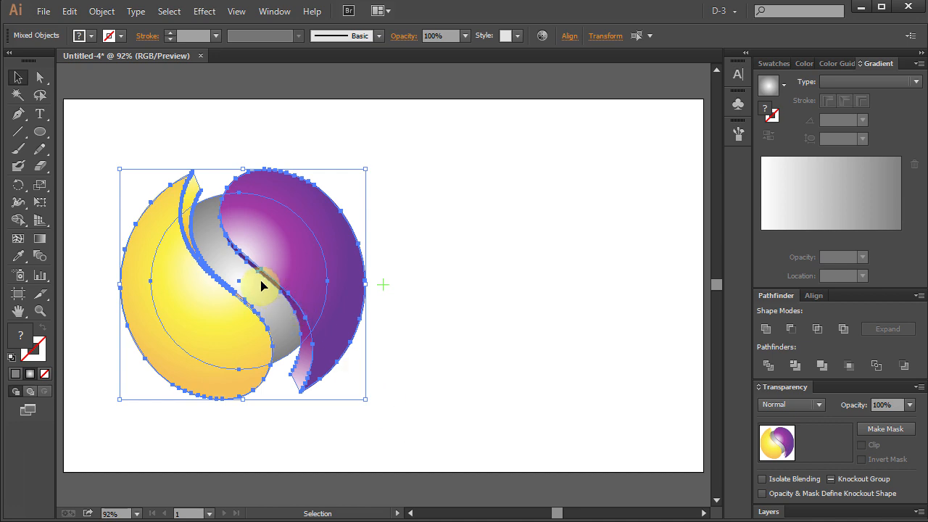
{"action": "left_click_drag", "start_coordinate": [263, 284], "coordinate": [417, 286]}
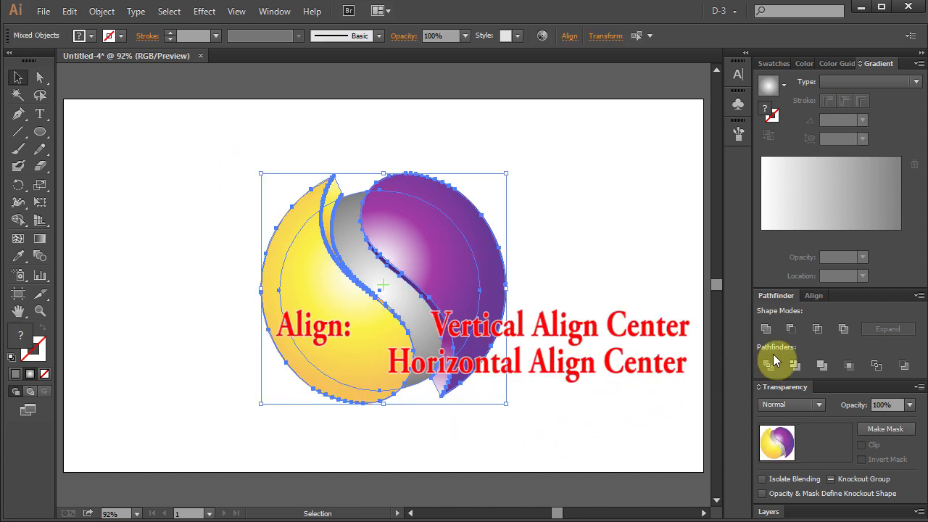
Apply vertical and horizontal centre alignment to all logo pieces.
{"action": "left_click", "coordinate": [818, 295]}
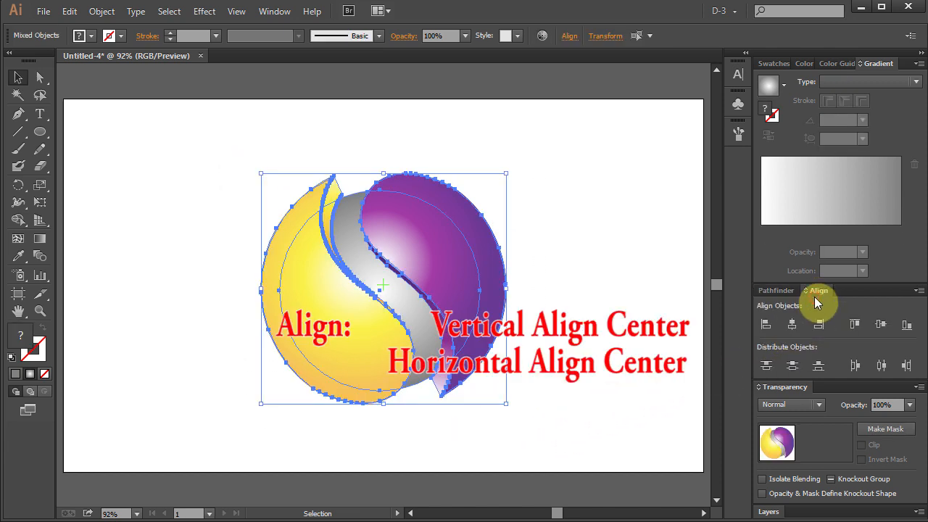
{"action": "left_click", "coordinate": [792, 324]}
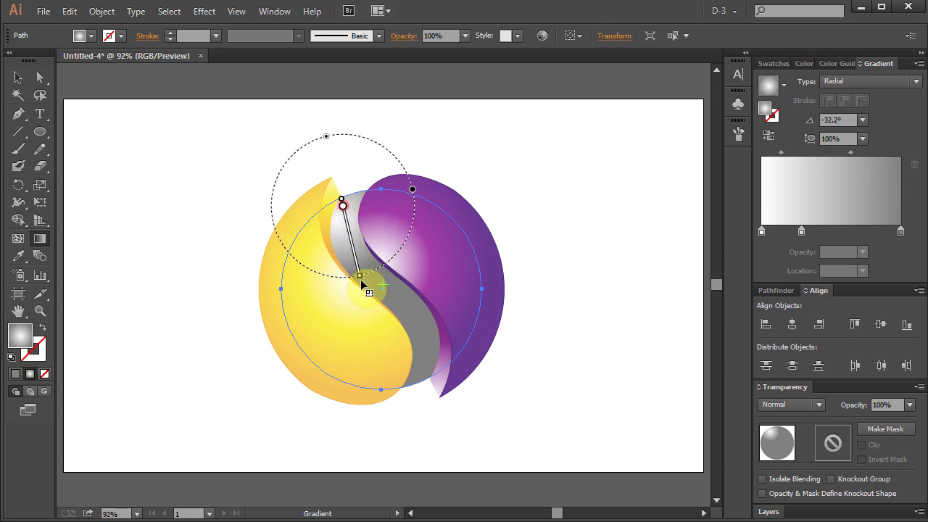
Move the gray core's gradient highlight toward the top and widen its radial spread.
{"action": "left_click_drag", "start_coordinate": [361, 275], "coordinate": [432, 370]}
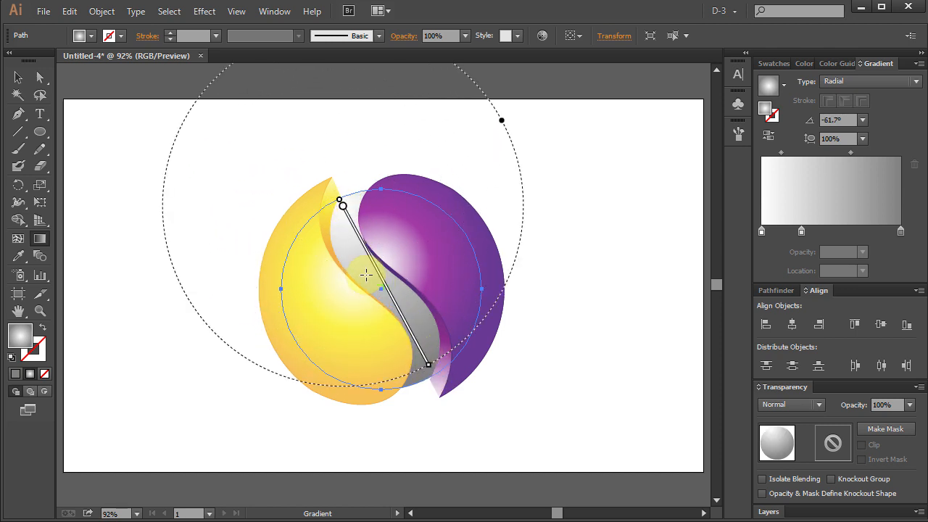
{"action": "left_click_drag", "start_coordinate": [427, 364], "coordinate": [446, 388]}
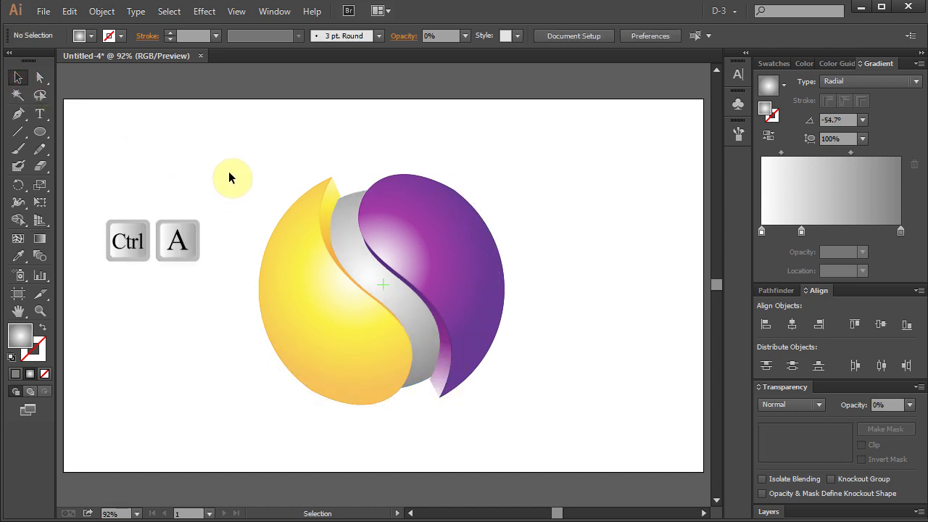
Select all, scale the logo down by its corner, and move it up-left.
{"action": "key", "text": "ctrl+a"}
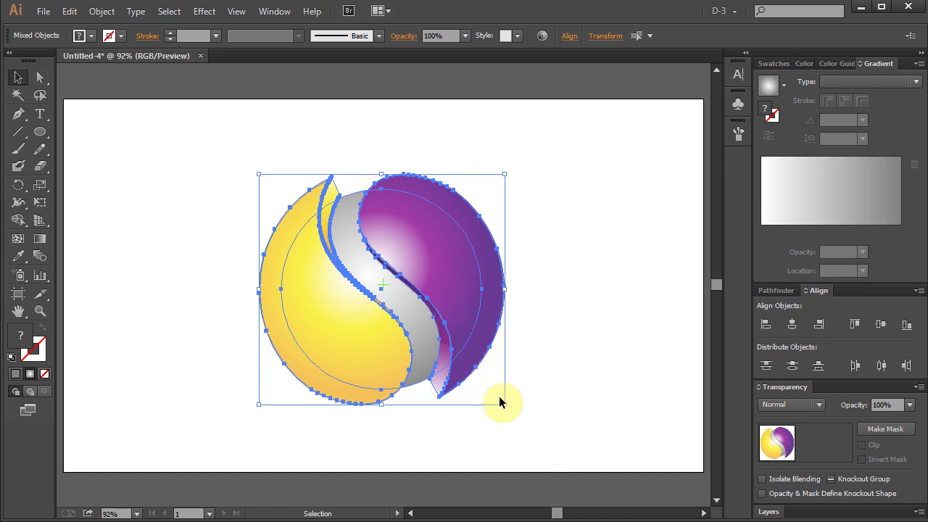
{"action": "left_click_drag", "start_coordinate": [500, 403], "coordinate": [457, 363]}
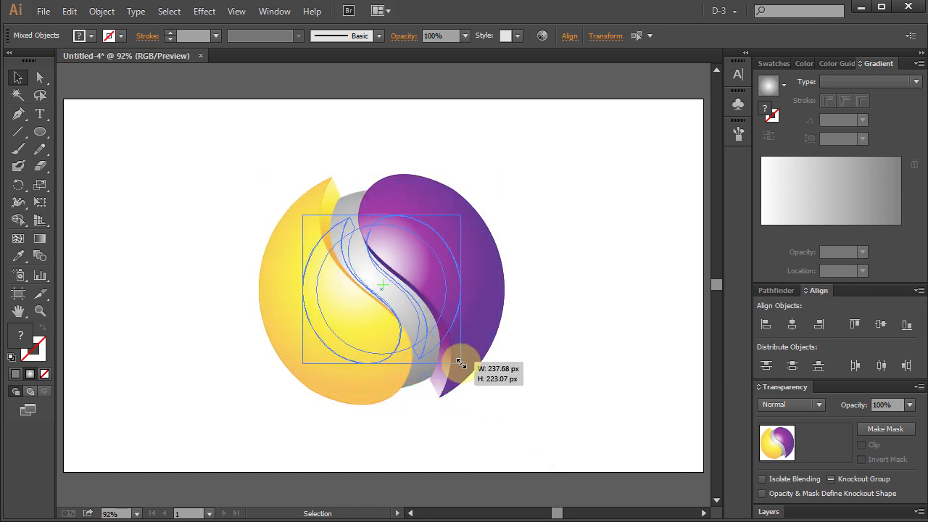
{"action": "left_click_drag", "start_coordinate": [460, 362], "coordinate": [399, 276]}
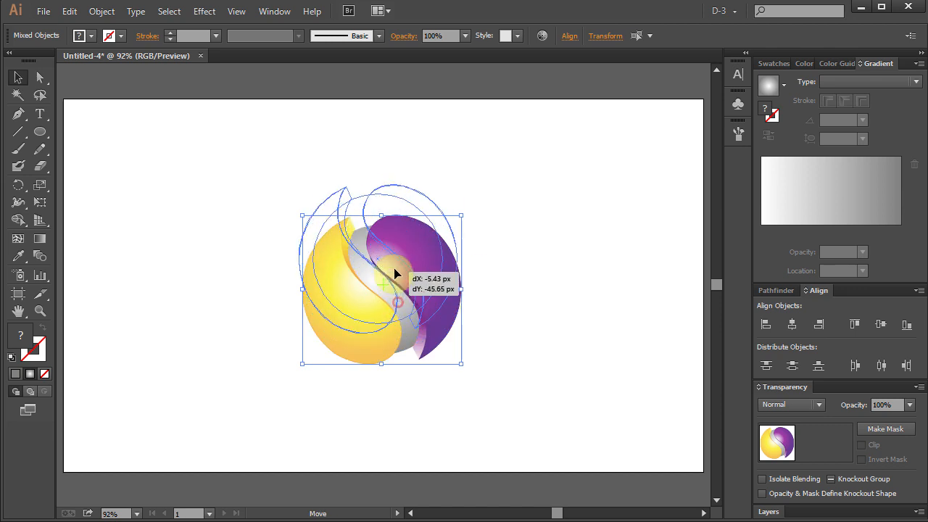
{"action": "left_click_drag", "start_coordinate": [396, 274], "coordinate": [303, 245]}
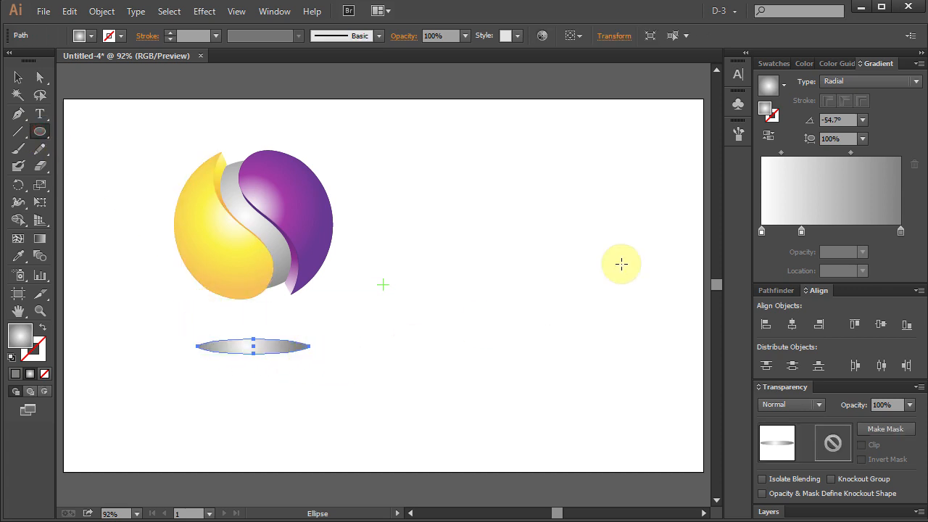
Fill the shadow ellipse black and paste an enlarged copy in front of it.
{"action": "left_click", "coordinate": [774, 63]}
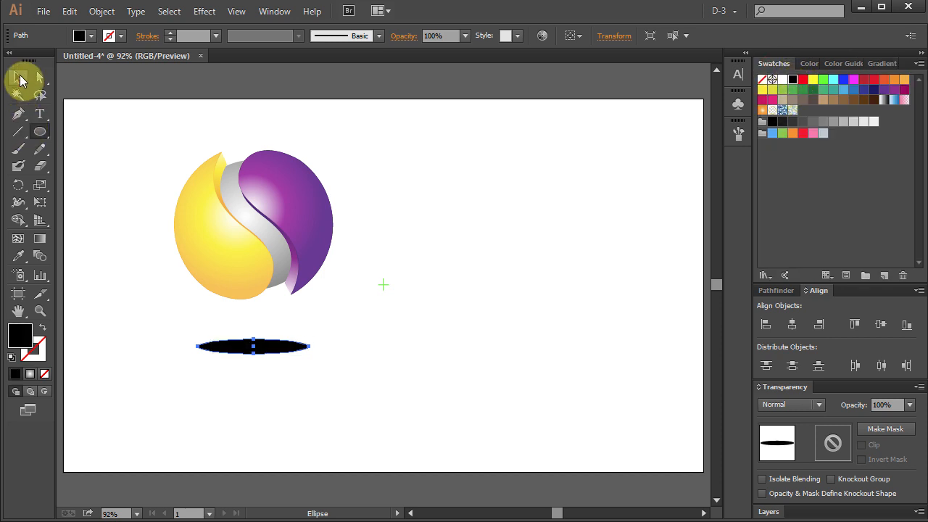
{"action": "key", "text": "ctrl+c"}
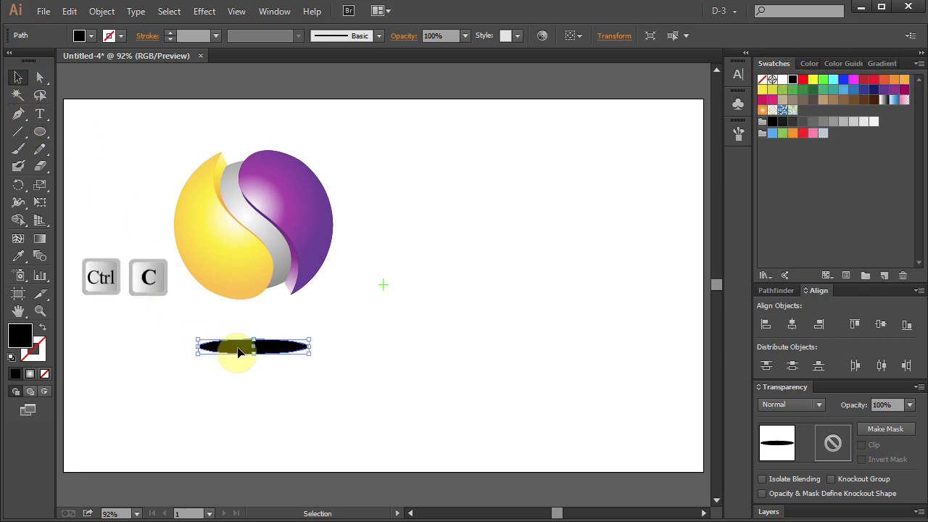
{"action": "key", "text": "Ctrl+f"}
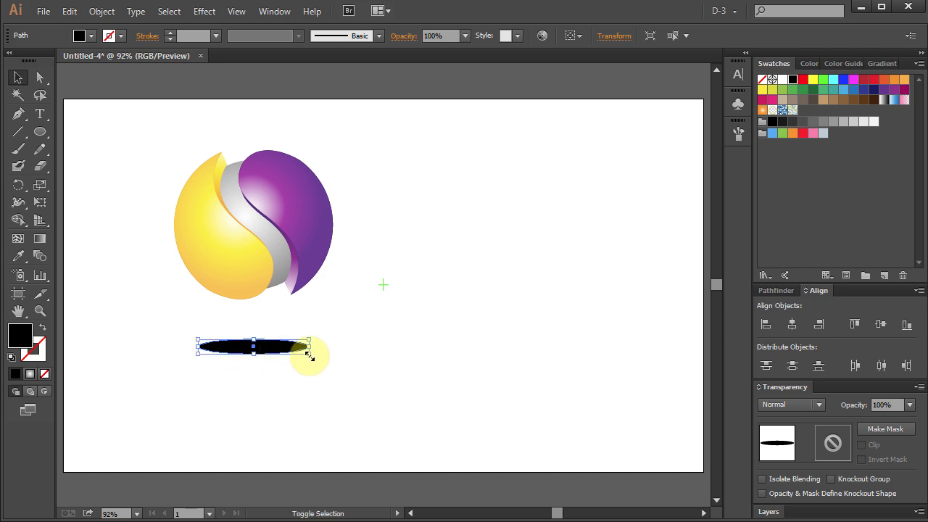
{"action": "left_click_drag", "start_coordinate": [308, 340], "coordinate": [333, 366]}
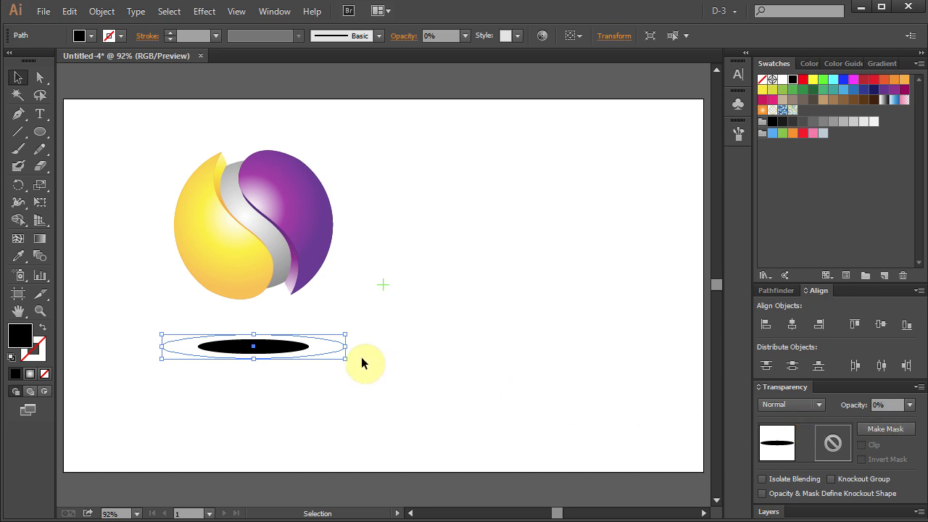
{"action": "right_click", "coordinate": [326, 354]}
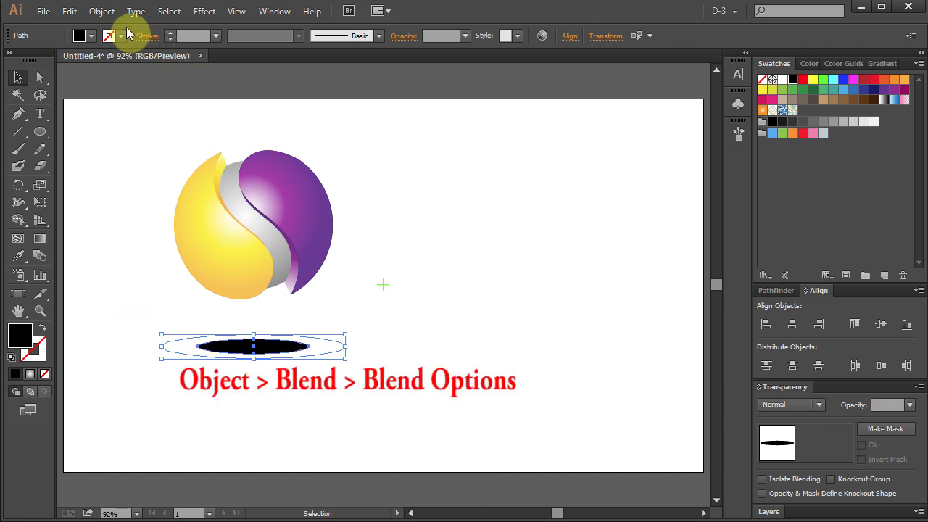
Set Blend Options to 28 specified steps, then make the blend of both ellipses.
{"action": "left_click", "coordinate": [102, 11]}
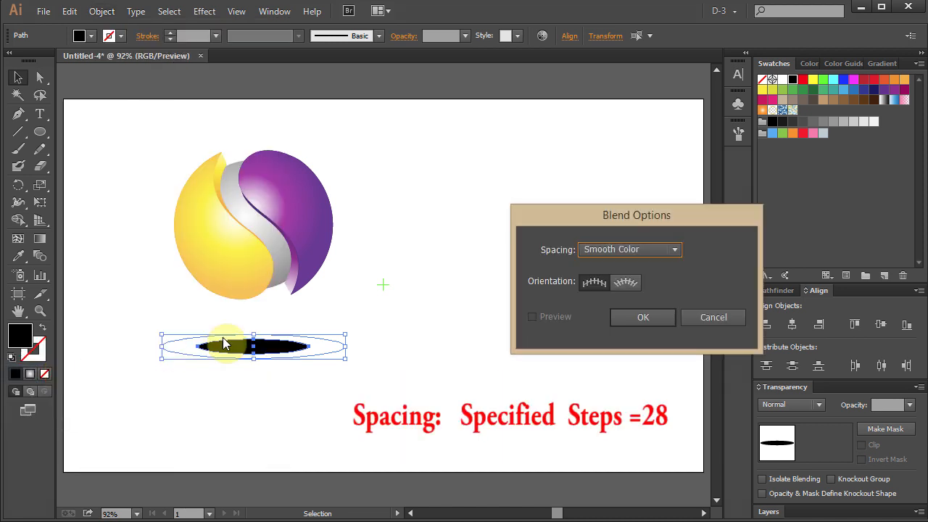
{"action": "left_click", "coordinate": [629, 248]}
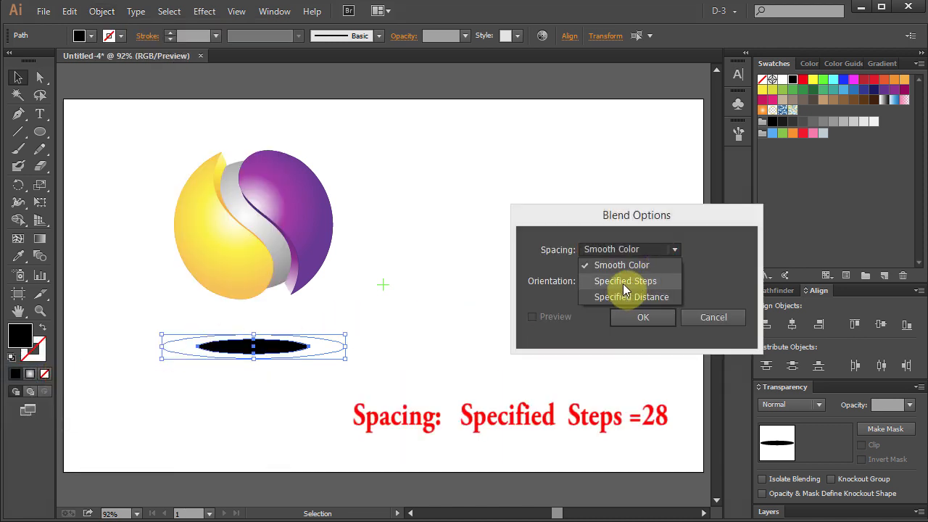
{"action": "left_click", "coordinate": [625, 280]}
{"action": "type", "text": "28"}
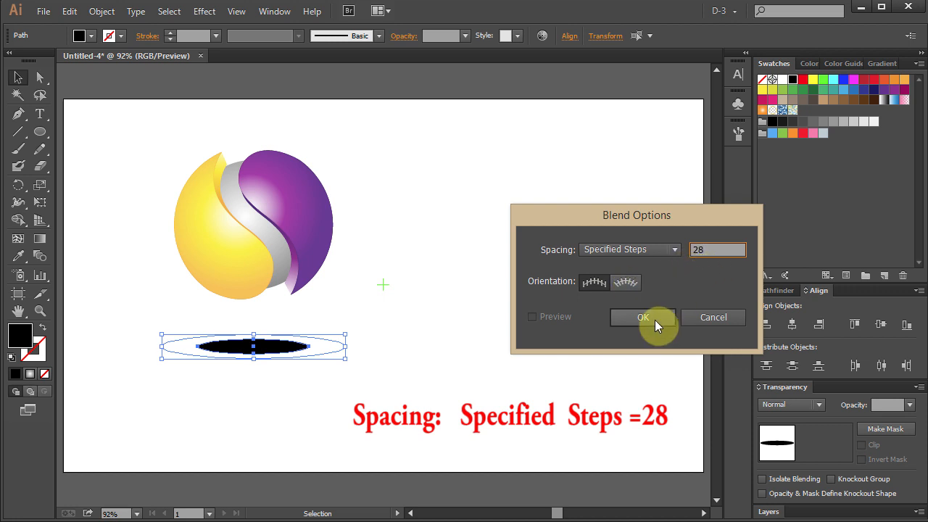
{"action": "left_click", "coordinate": [643, 317]}
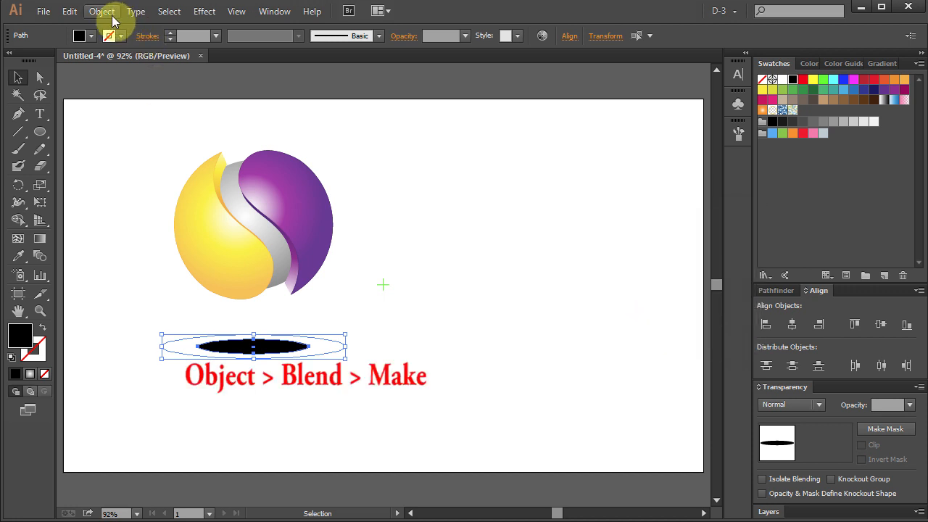
{"action": "left_click", "coordinate": [102, 11]}
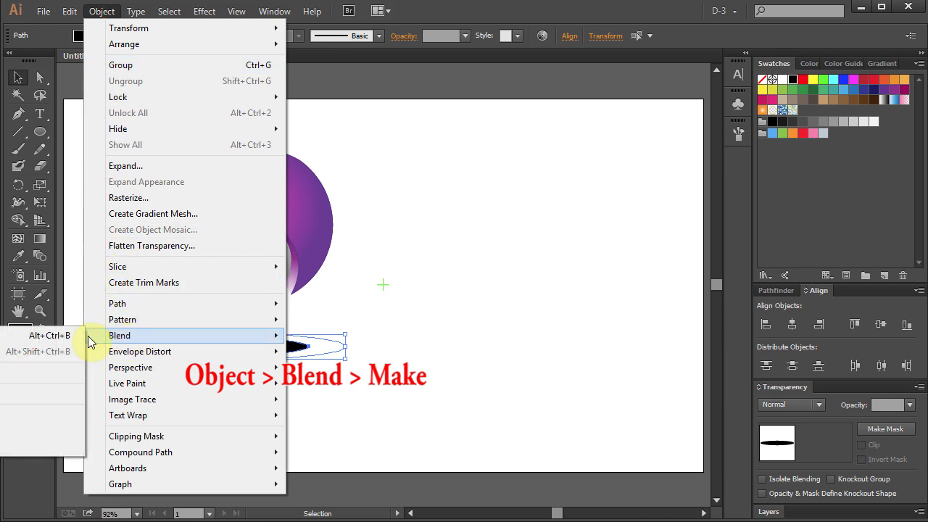
{"action": "left_click", "coordinate": [119, 335]}
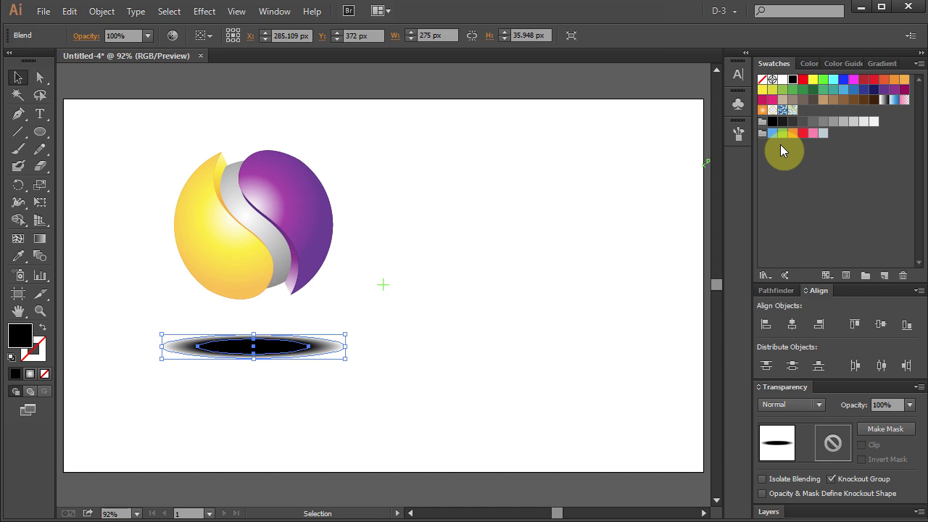
Make the shadow blend light gray and narrower, then move the sphere down onto it.
{"action": "left_click", "coordinate": [856, 122]}
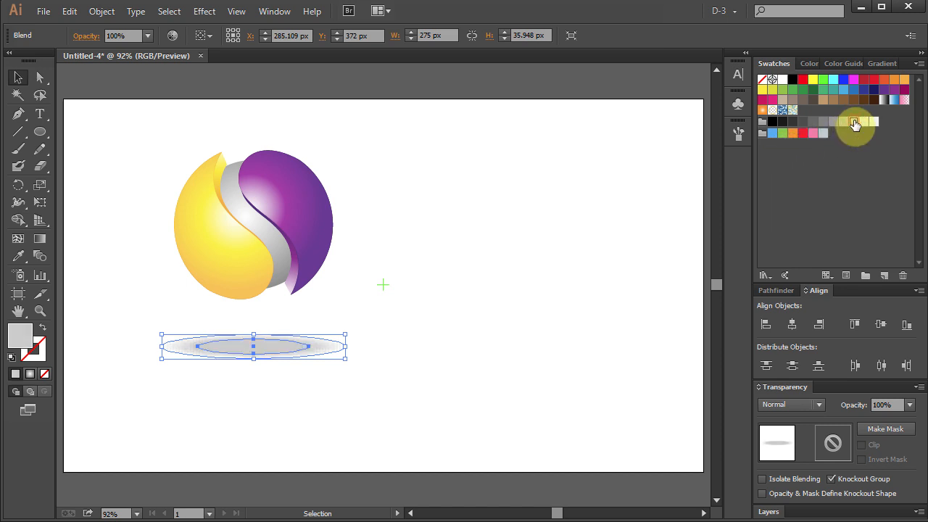
{"action": "left_click", "coordinate": [855, 121]}
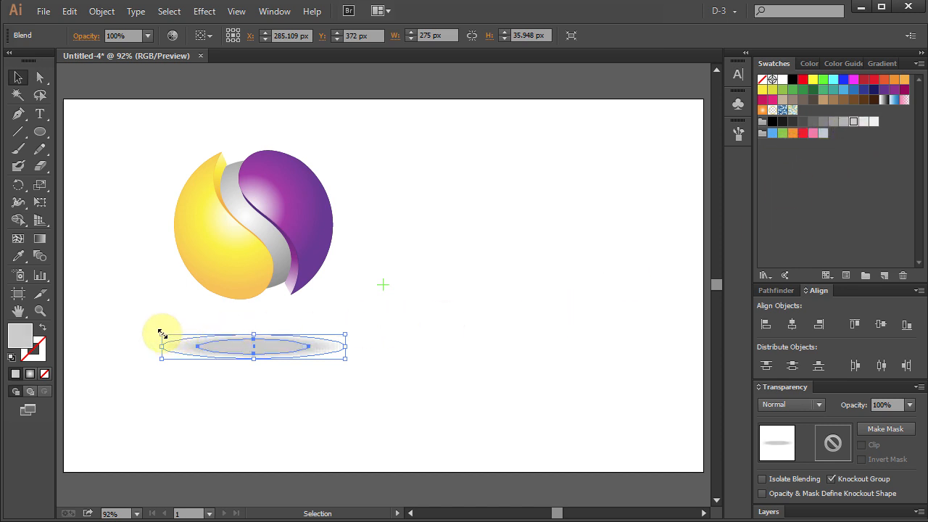
{"action": "left_click_drag", "start_coordinate": [161, 346], "coordinate": [210, 347]}
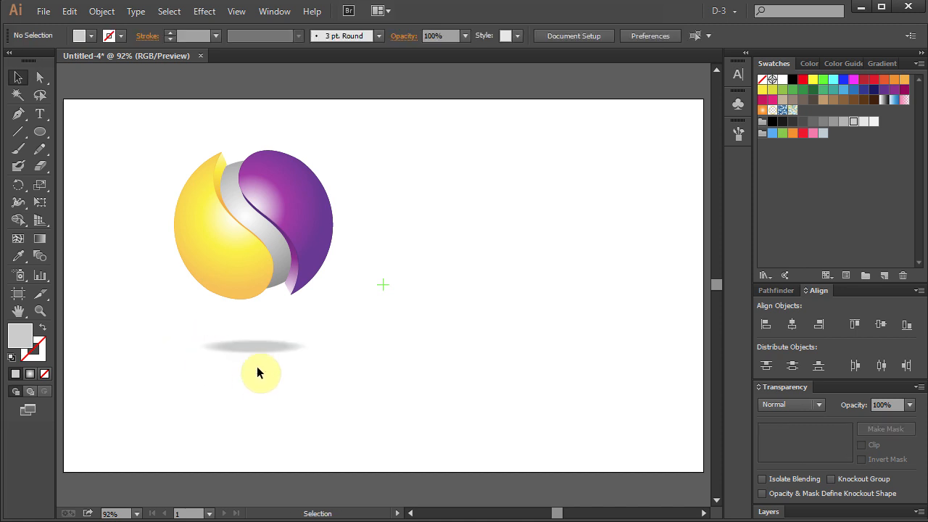
{"action": "left_click_drag", "start_coordinate": [261, 372], "coordinate": [261, 335]}
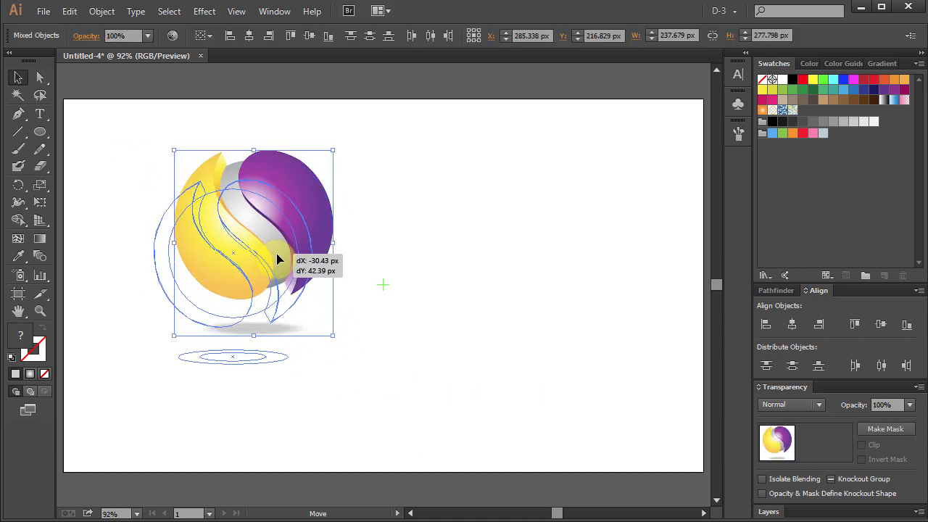
{"action": "left_click_drag", "start_coordinate": [280, 259], "coordinate": [218, 274]}
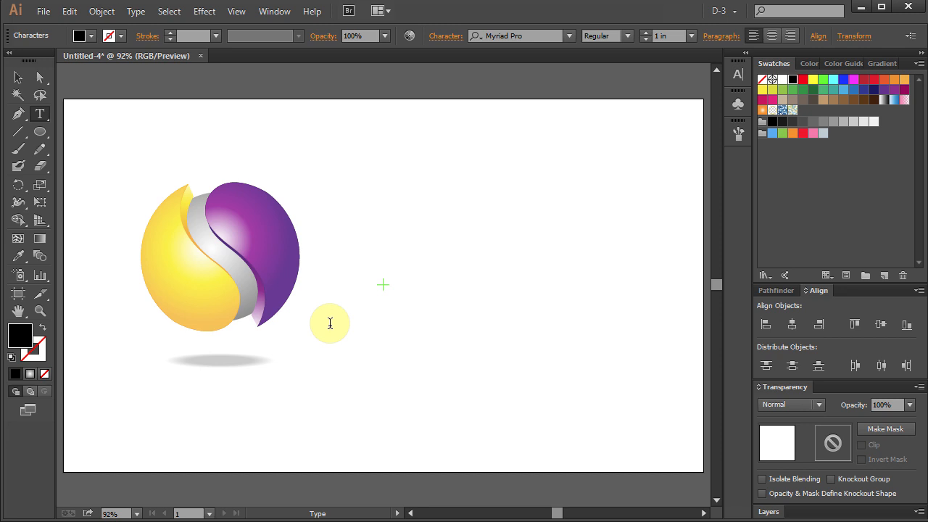
Type 'Simple' beside the sphere, lower it level with the sphere, and enlarge it.
{"action": "type", "text": "Sim"}
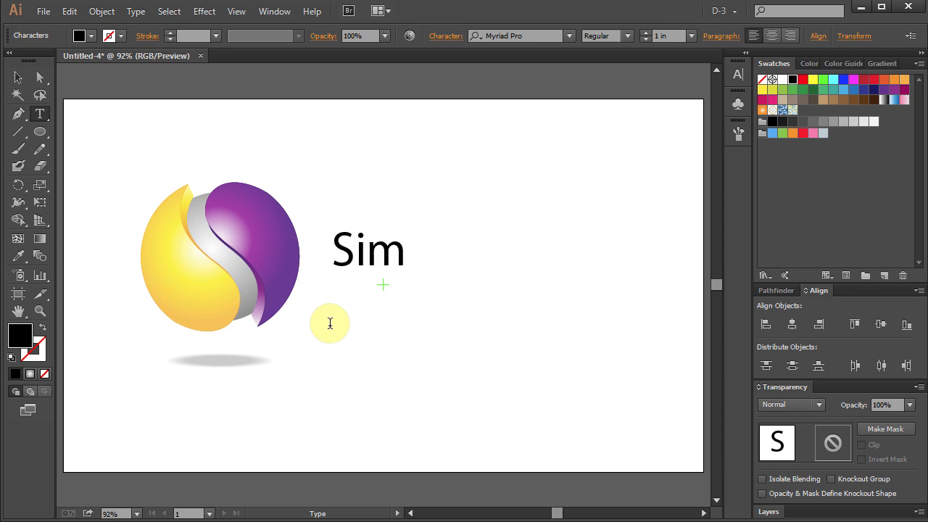
{"action": "type", "text": "ple"}
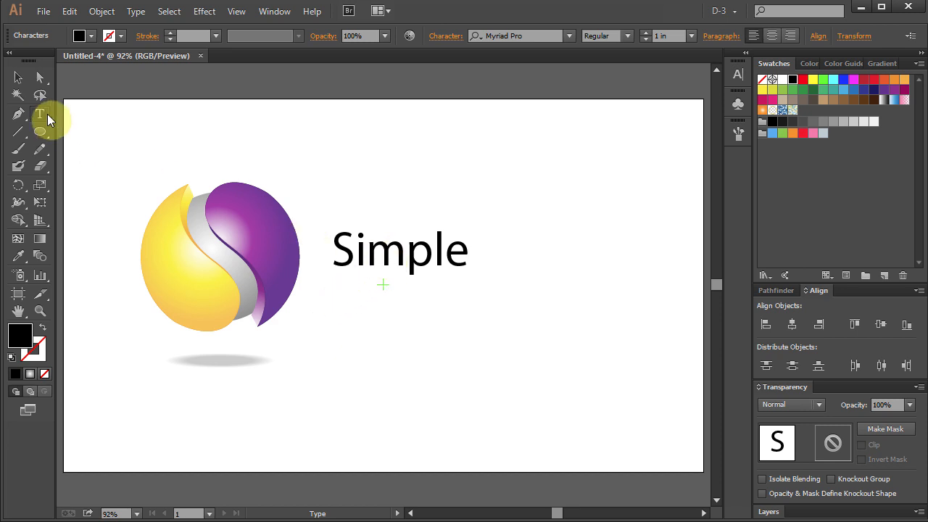
{"action": "left_click_drag", "start_coordinate": [401, 250], "coordinate": [395, 260]}
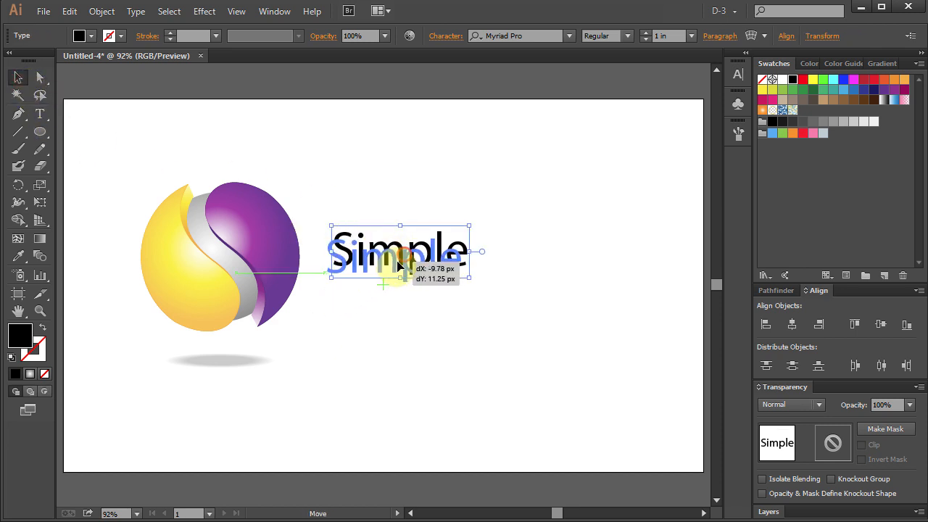
{"action": "left_click_drag", "start_coordinate": [398, 250], "coordinate": [377, 279]}
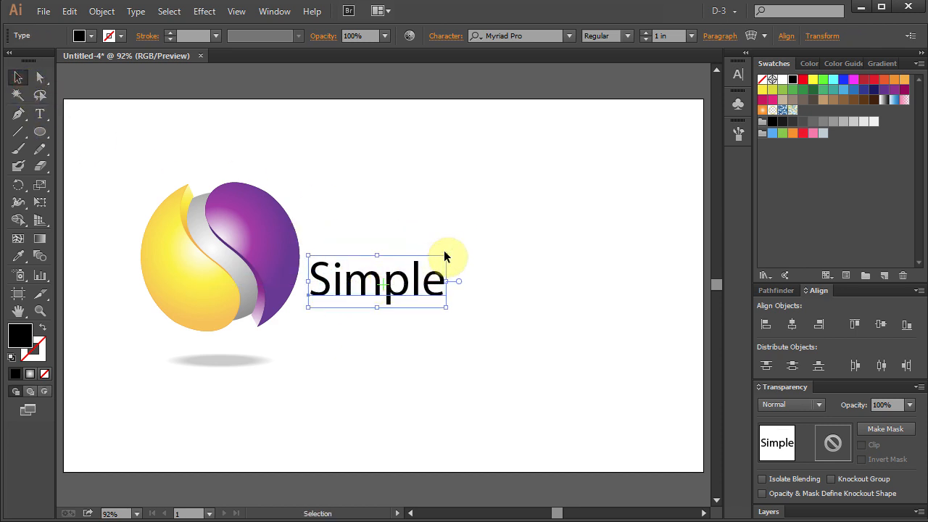
{"action": "left_click_drag", "start_coordinate": [450, 257], "coordinate": [511, 225]}
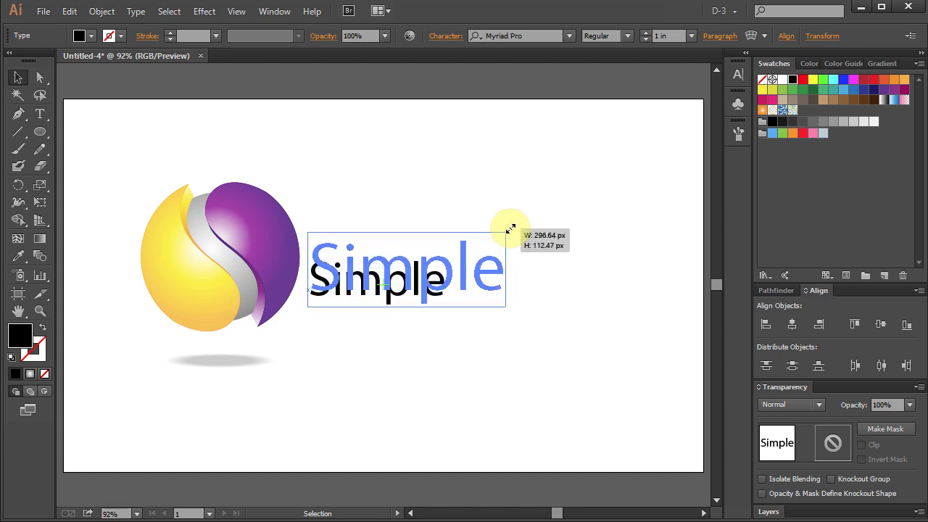